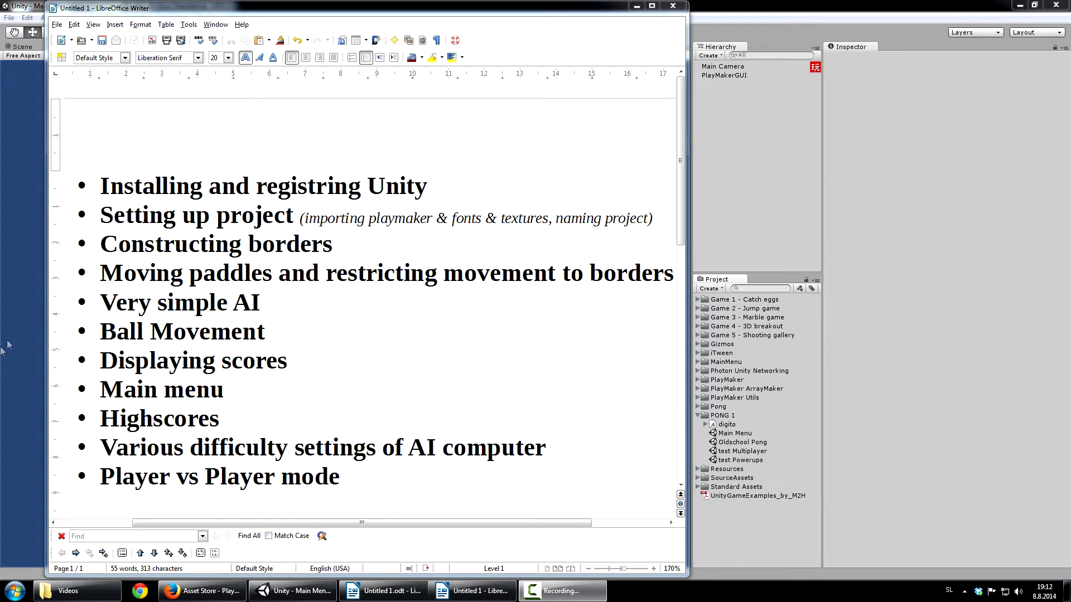
- Highlight outline topics one by one: registering Unity, importing Playmaker, textures, naming project, the $95 price
{"action": "double_click", "coordinate": [152, 187]}
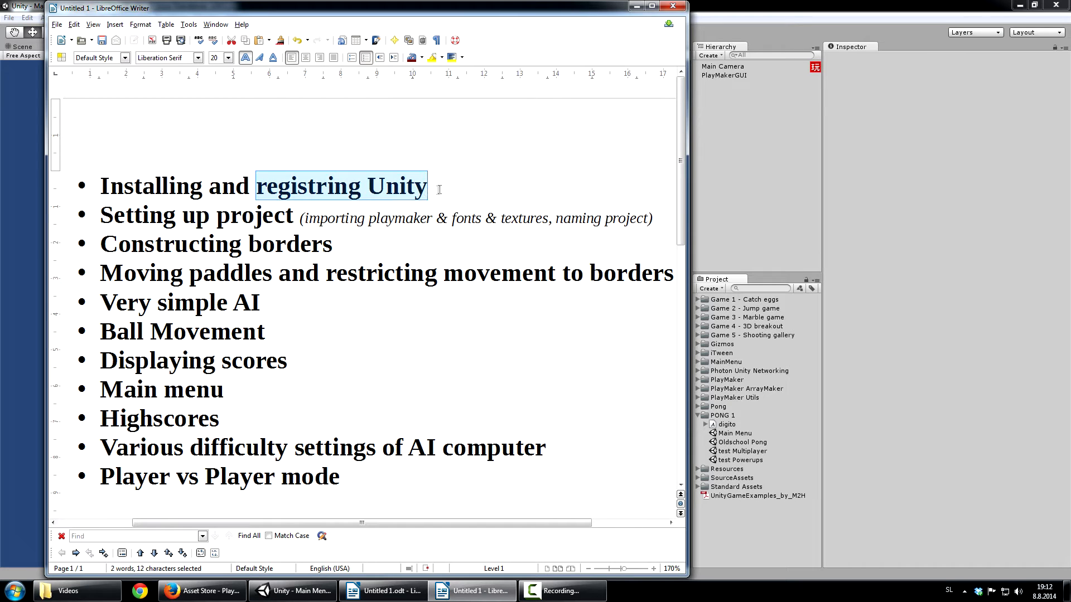
{"action": "left_click", "coordinate": [428, 186]}
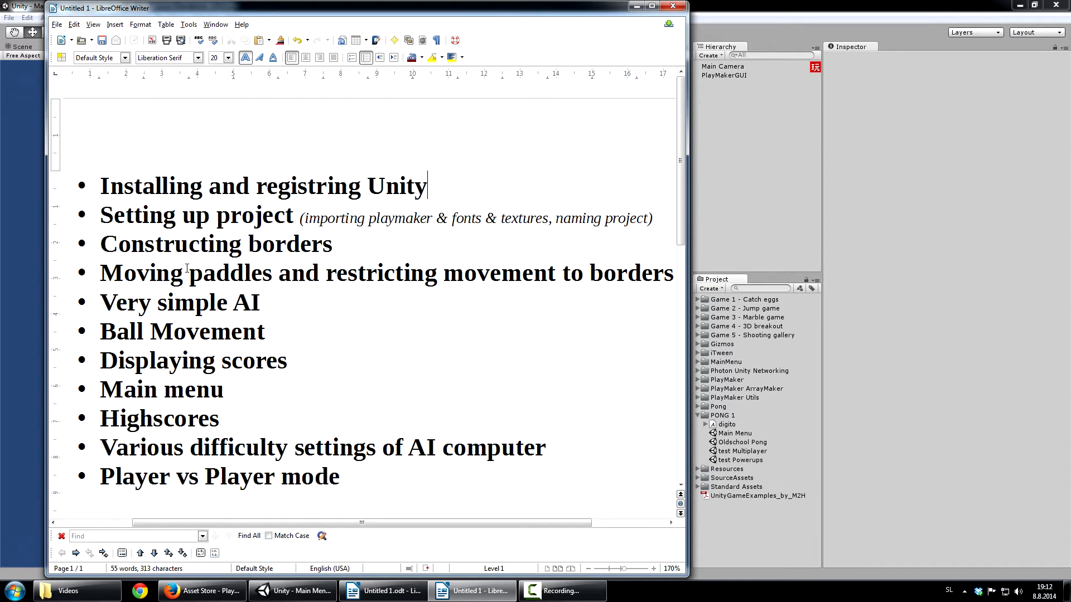
{"action": "double_click", "coordinate": [195, 216]}
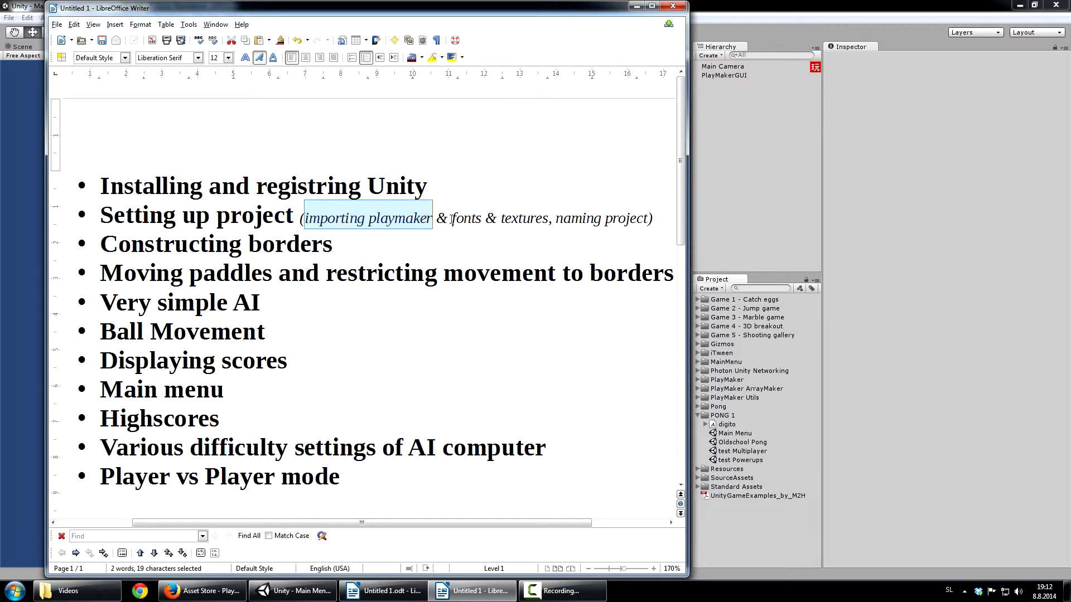
{"action": "double_click", "coordinate": [518, 217]}
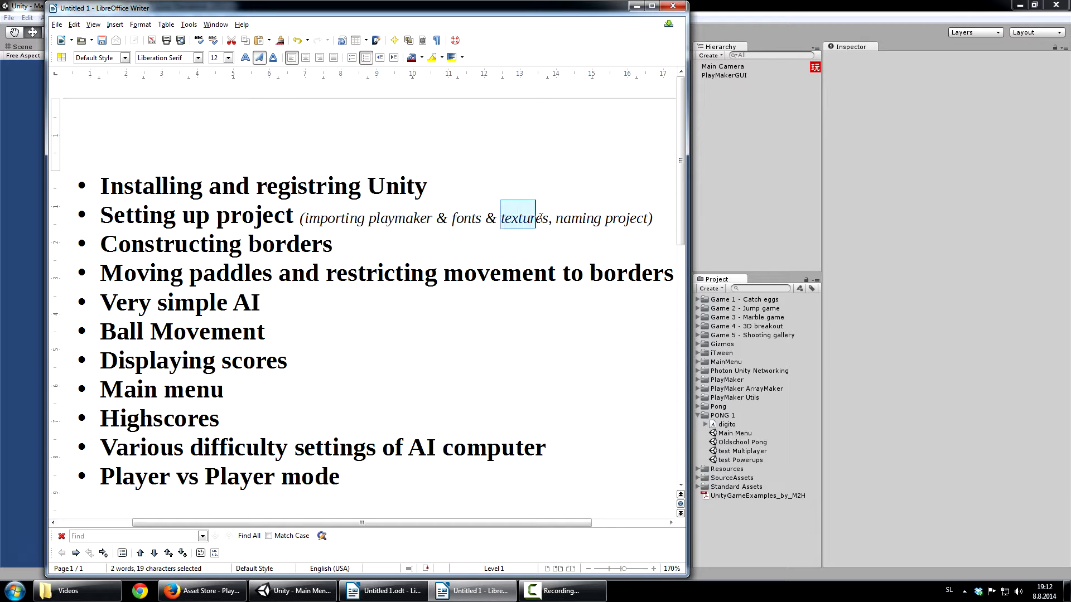
{"action": "double_click", "coordinate": [596, 217]}
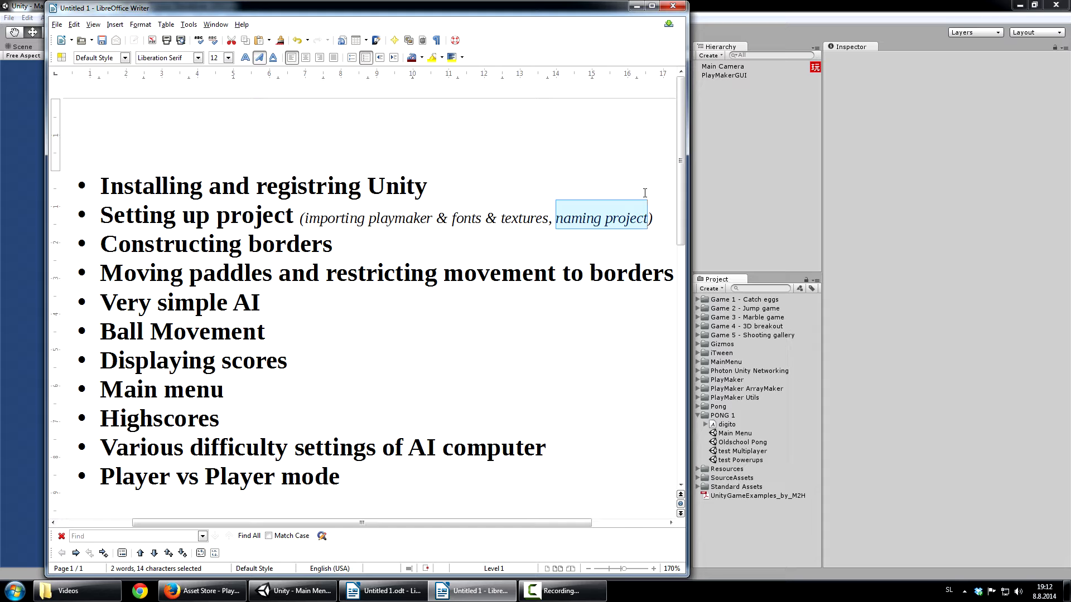
{"action": "mouse_move", "coordinate": [368, 218]}
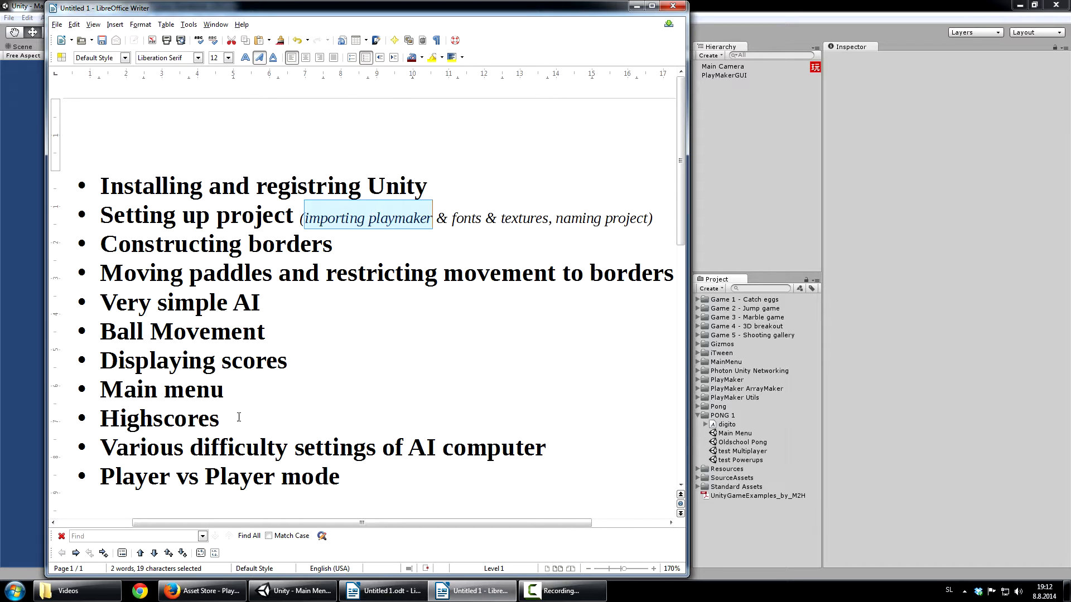
{"action": "left_click", "coordinate": [198, 591]}
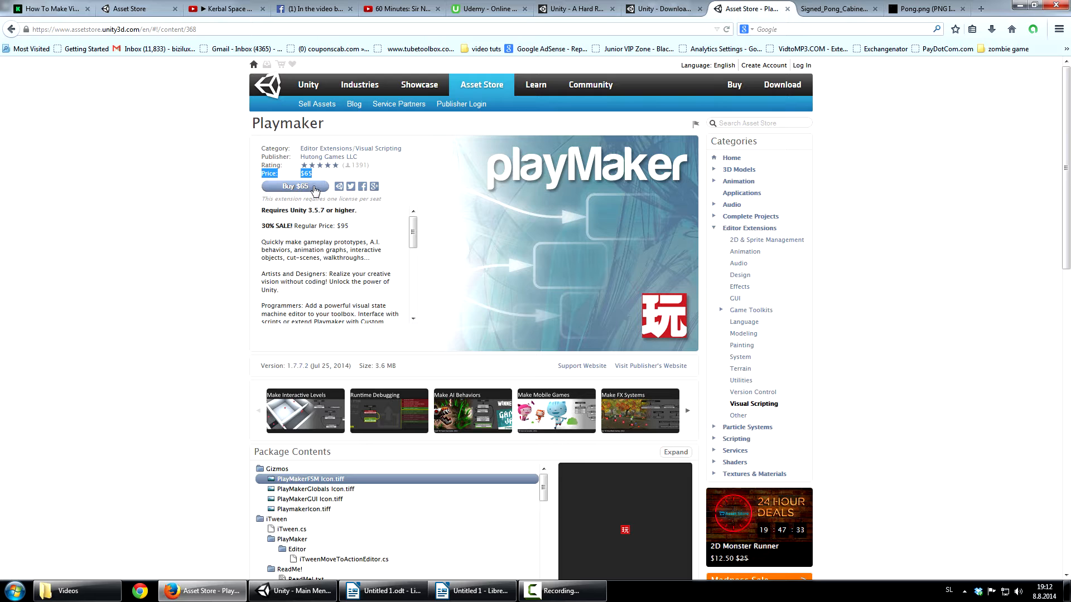
{"action": "mouse_move", "coordinate": [296, 224]}
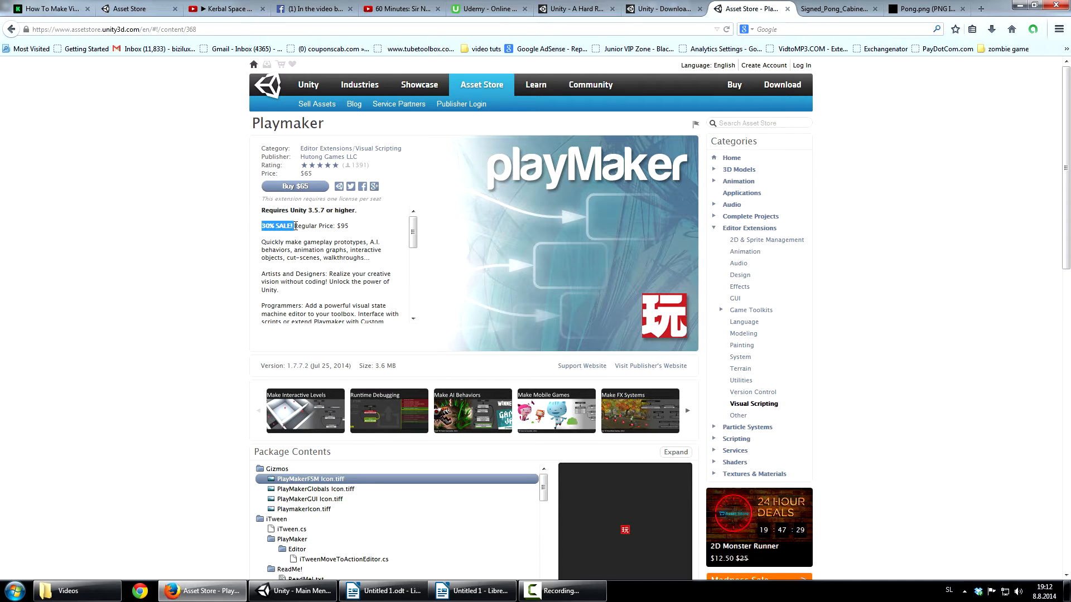
{"action": "double_click", "coordinate": [344, 225]}
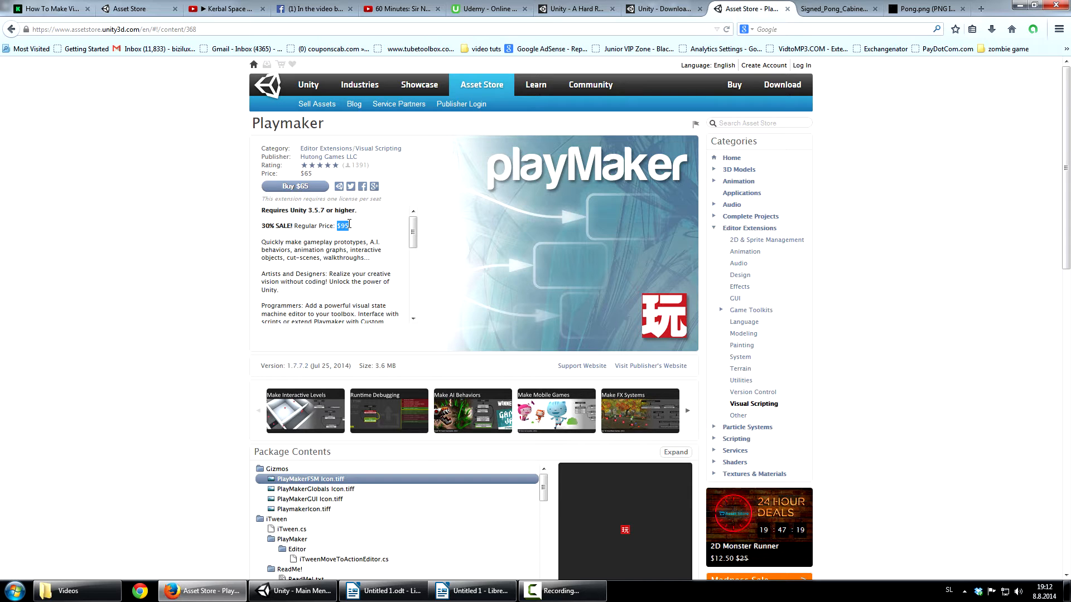
{"action": "mouse_move", "coordinate": [363, 410]}
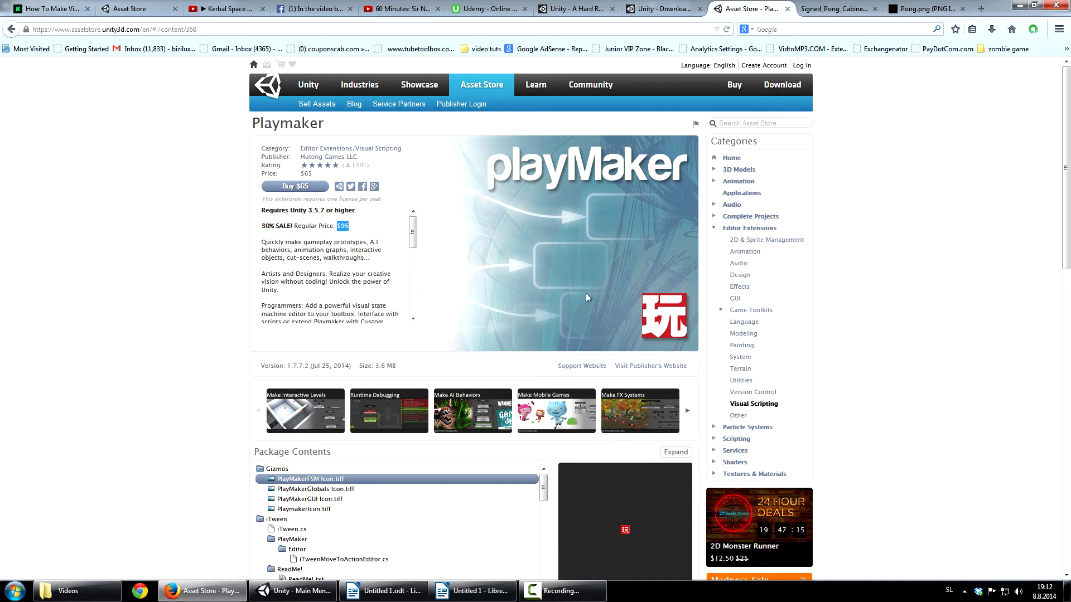
{"action": "left_click", "coordinate": [470, 591]}
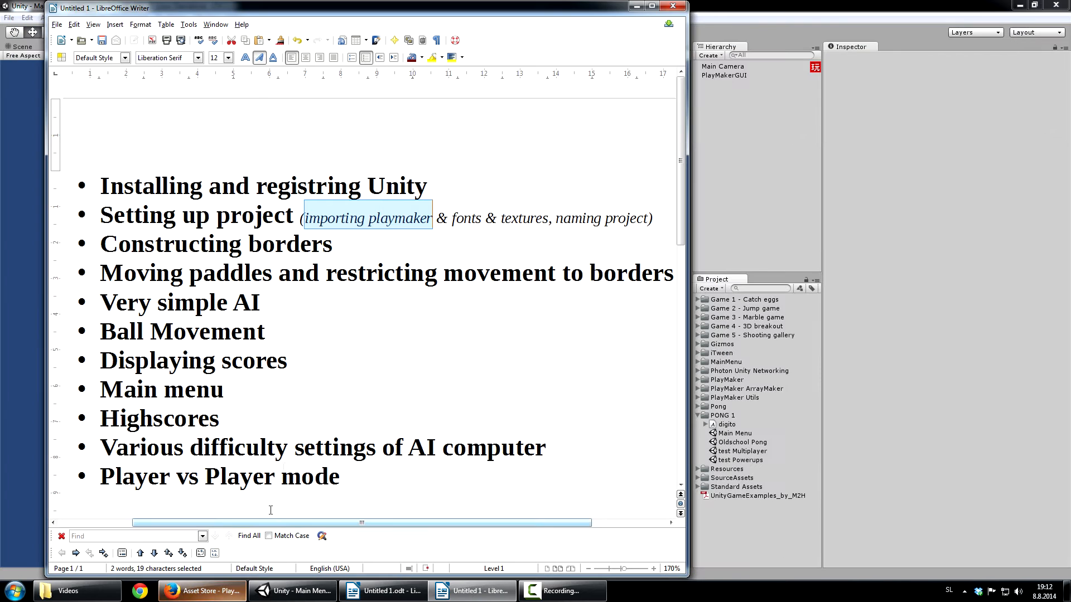
- In Unity, open the Oldschool Pong scene to show the court, then reopen the Main Menu scene
{"action": "left_click", "coordinate": [103, 244]}
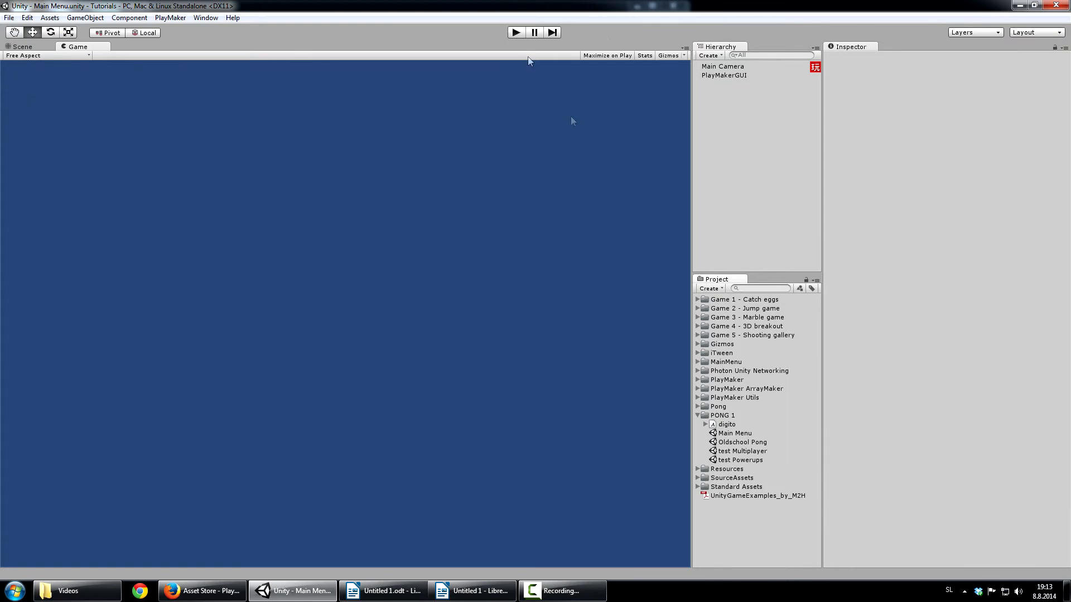
{"action": "left_click", "coordinate": [743, 442]}
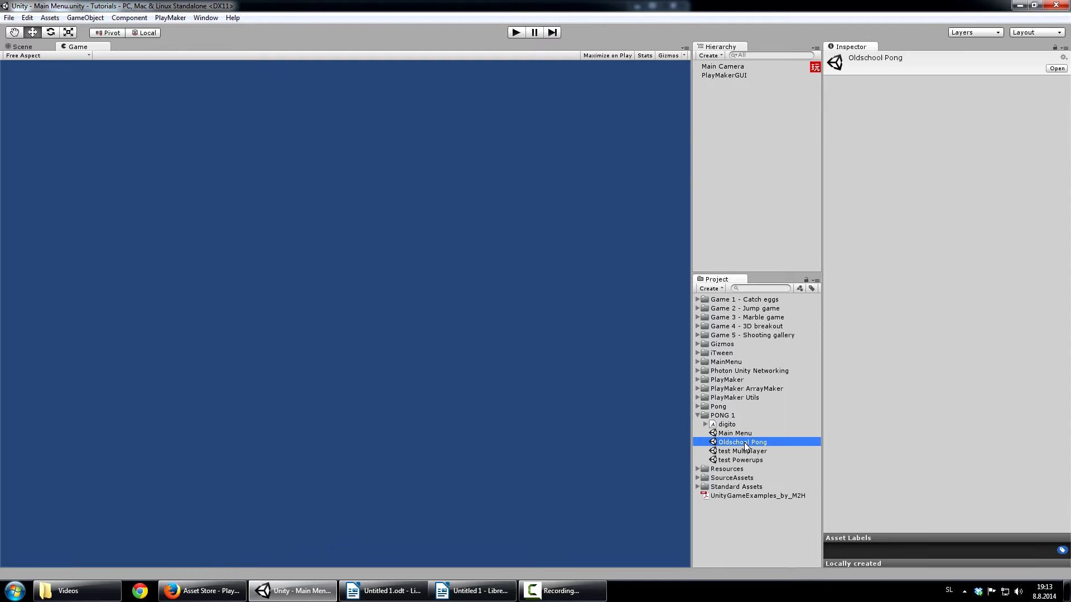
{"action": "double_click", "coordinate": [743, 441]}
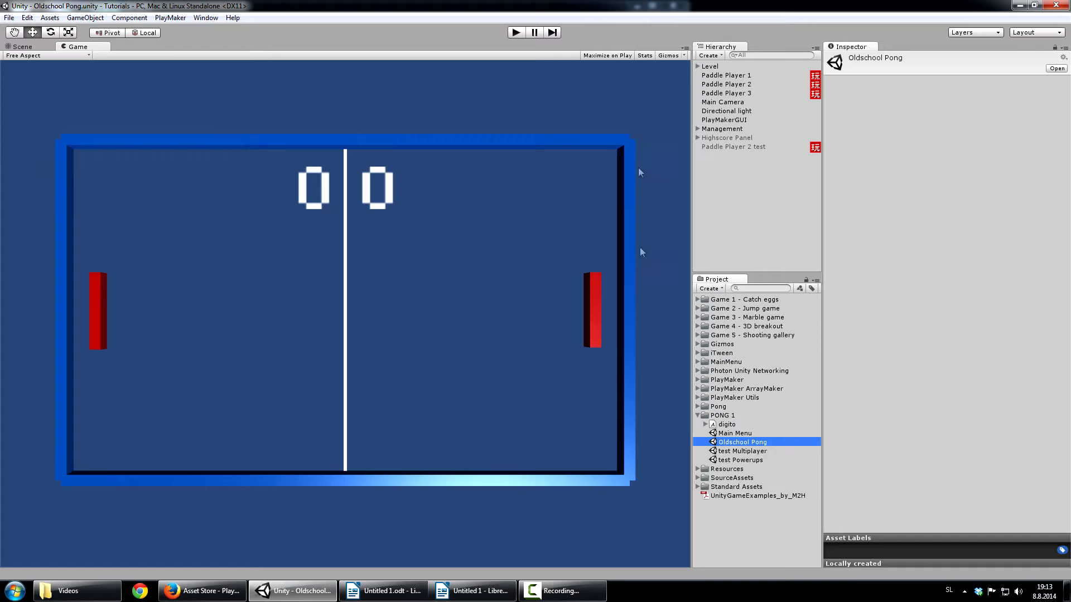
{"action": "mouse_move", "coordinate": [345, 467]}
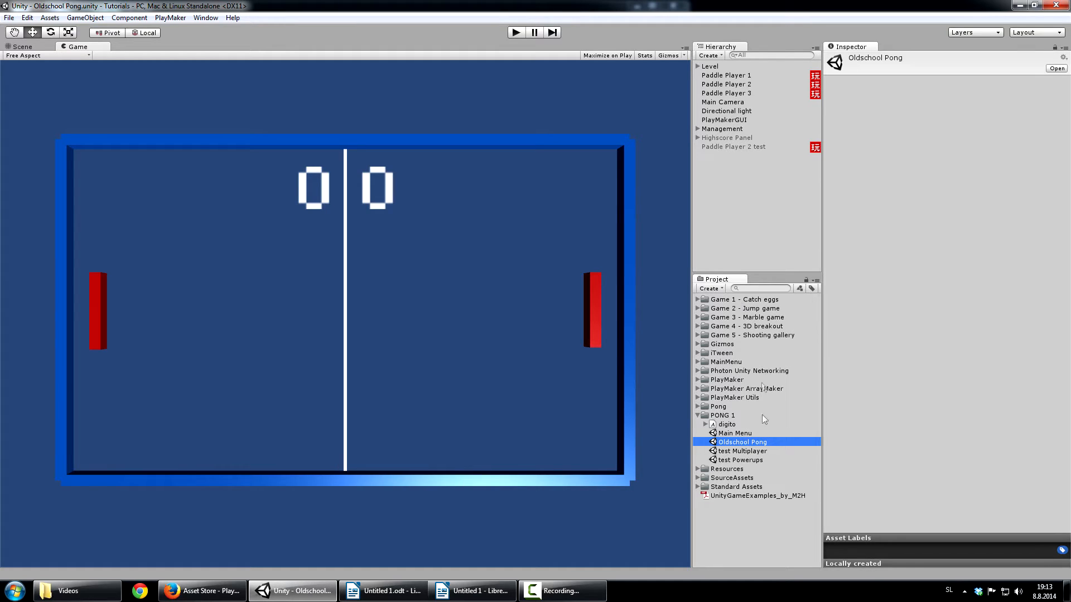
{"action": "mouse_move", "coordinate": [735, 483]}
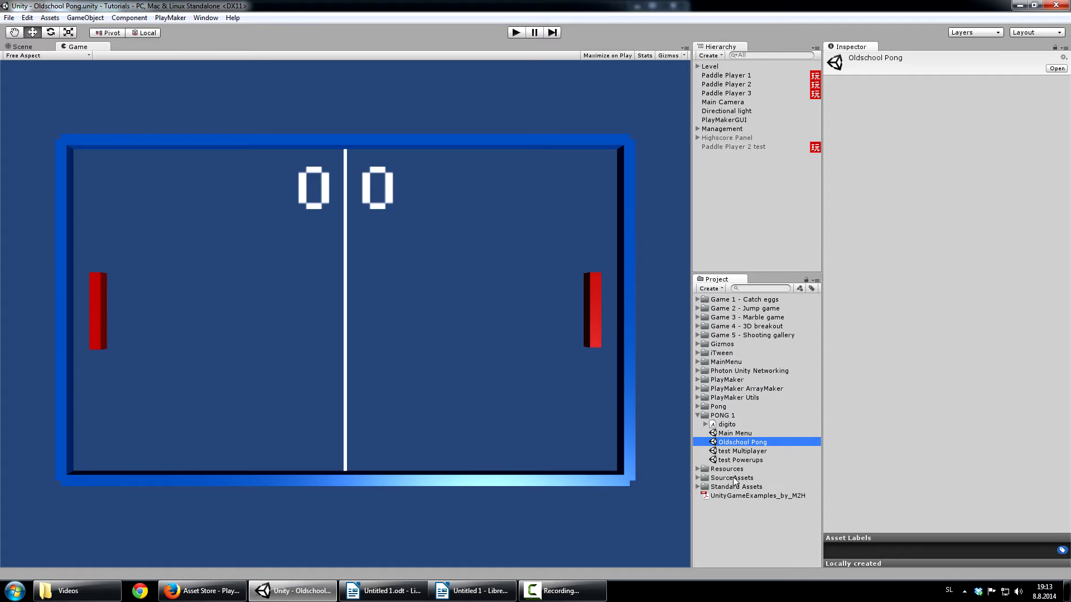
{"action": "mouse_move", "coordinate": [737, 512]}
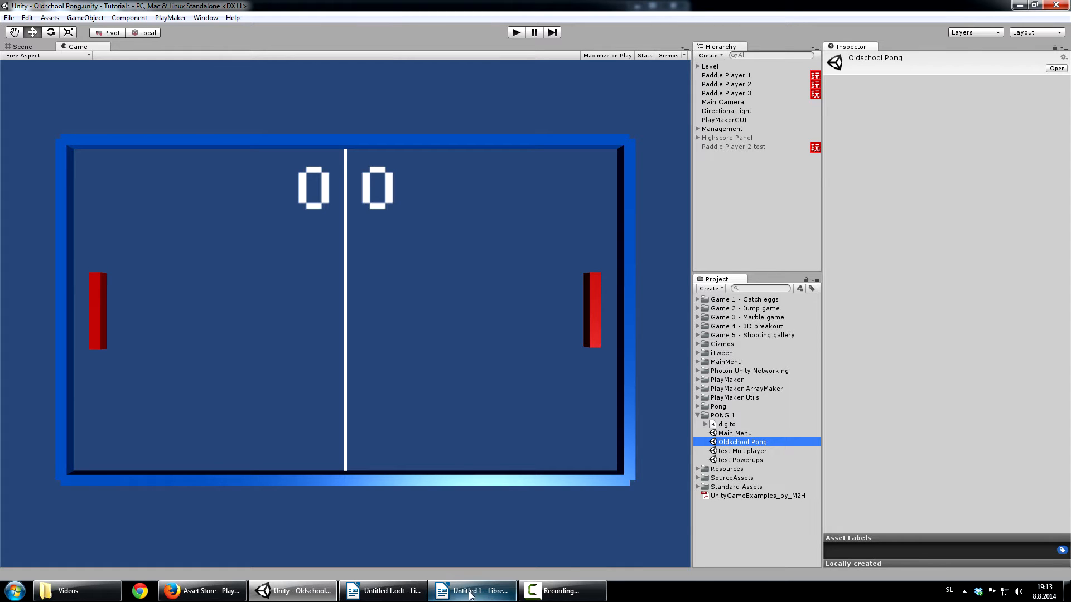
{"action": "left_click", "coordinate": [472, 591]}
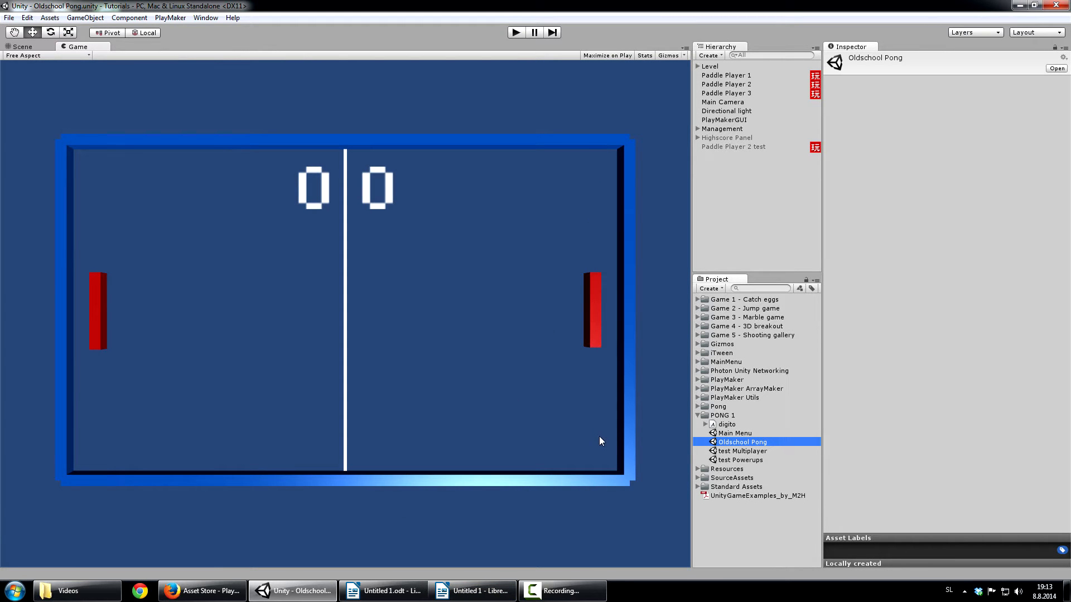
{"action": "mouse_move", "coordinate": [604, 156]}
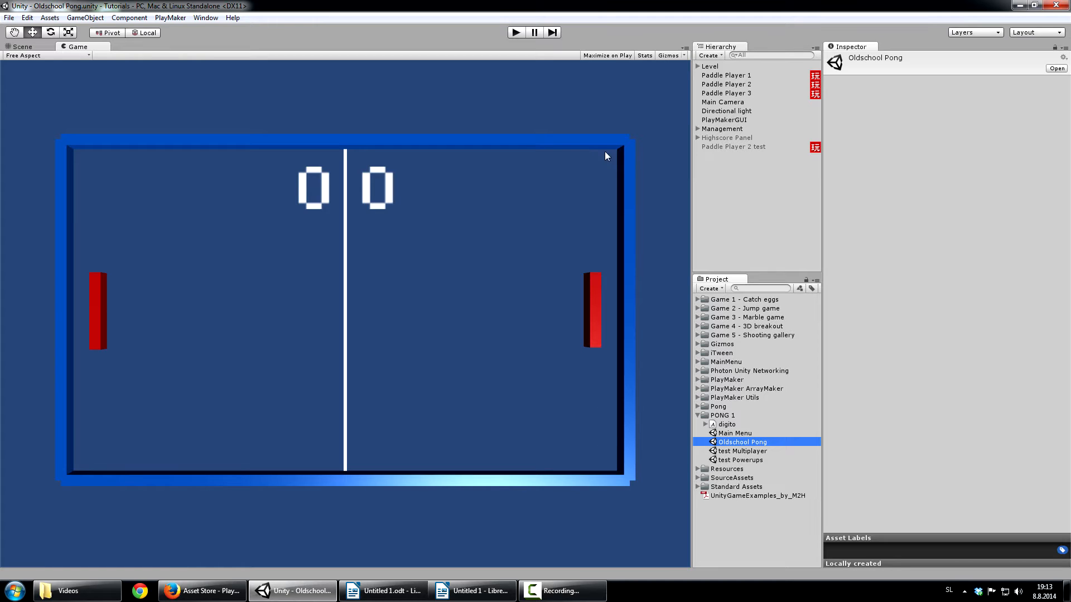
{"action": "mouse_move", "coordinate": [594, 526]}
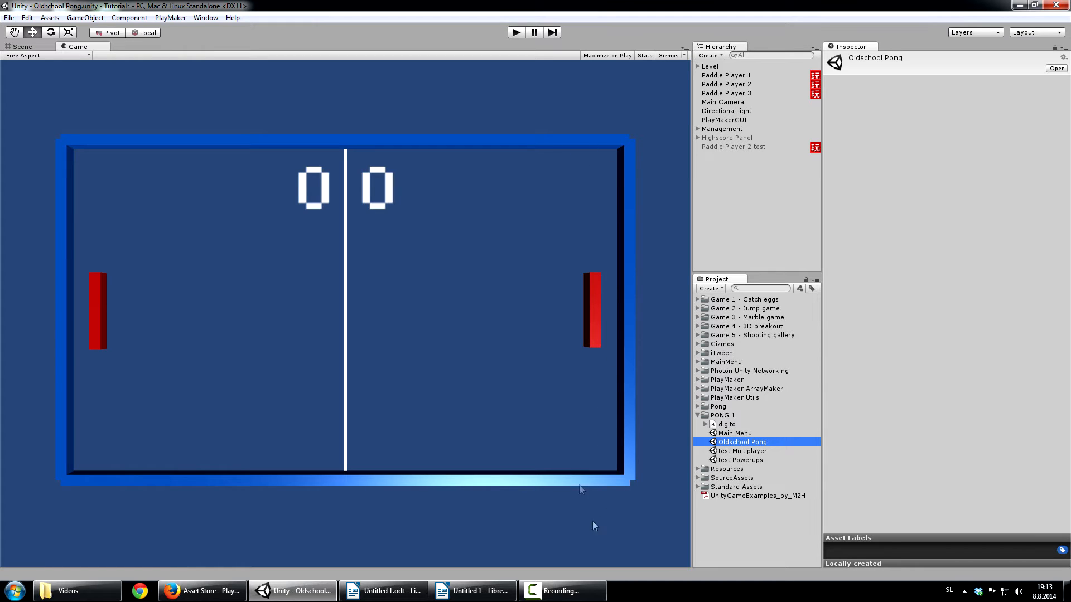
{"action": "left_click", "coordinate": [473, 591]}
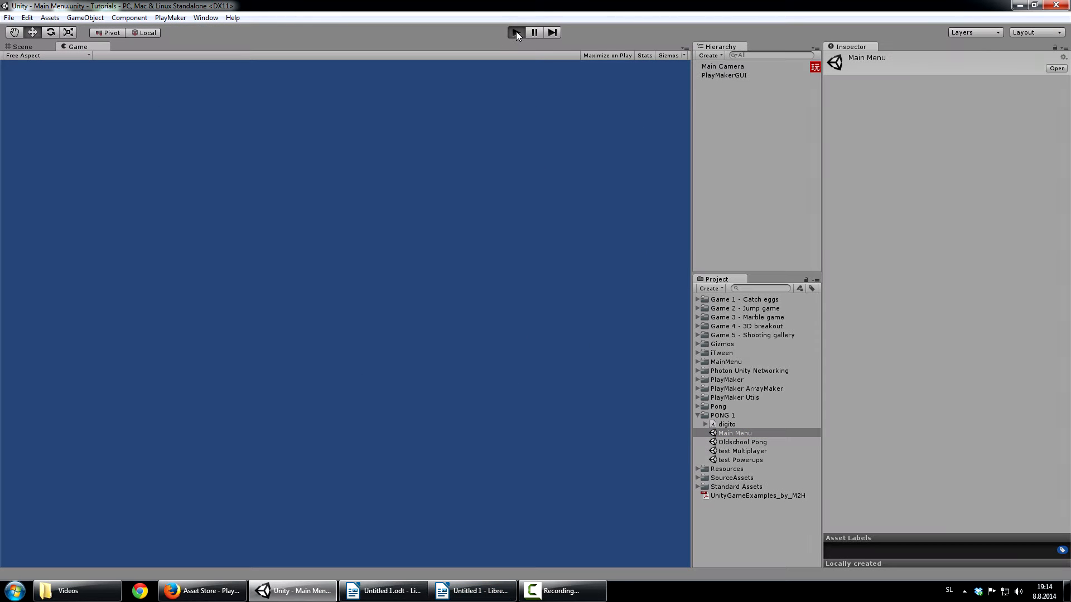
- Run the Pong match in Play mode to a 2–1 score, then bring the outline document back up
{"action": "left_click", "coordinate": [515, 32]}
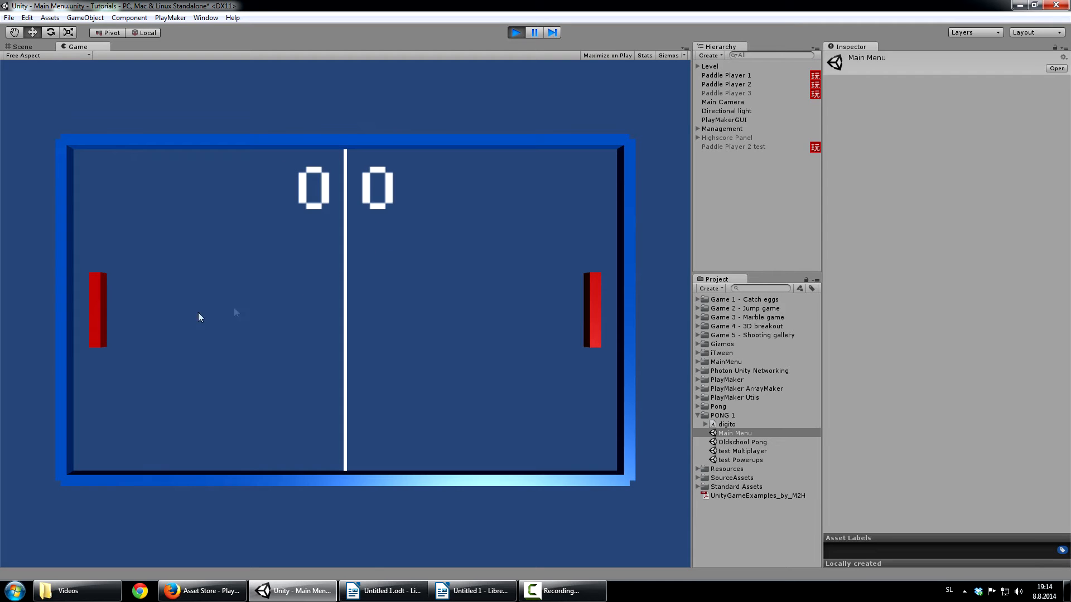
{"action": "mouse_move", "coordinate": [585, 285]}
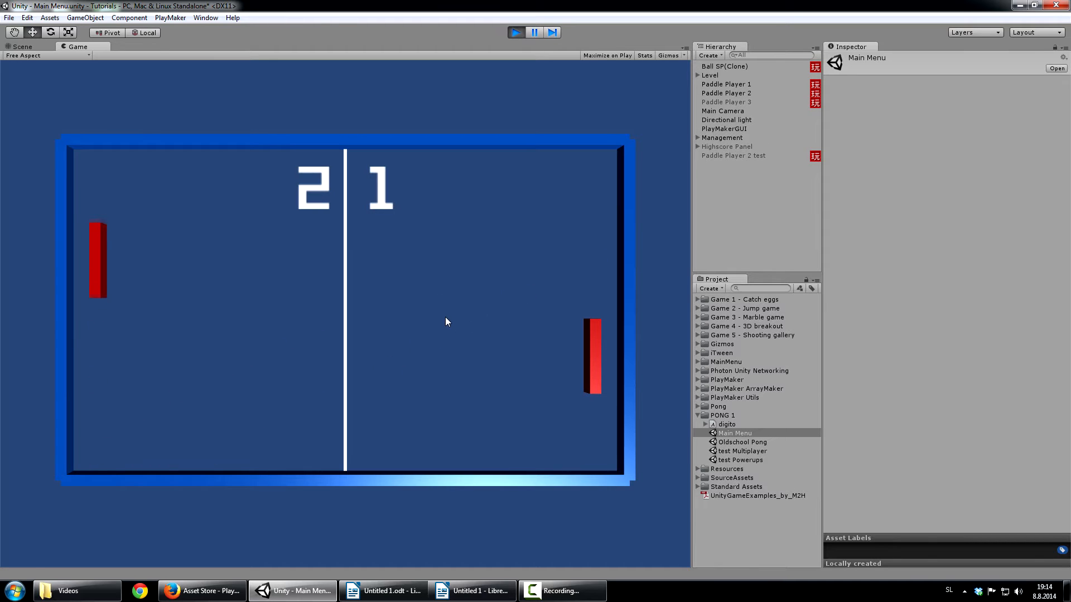
{"action": "left_click", "coordinate": [470, 592]}
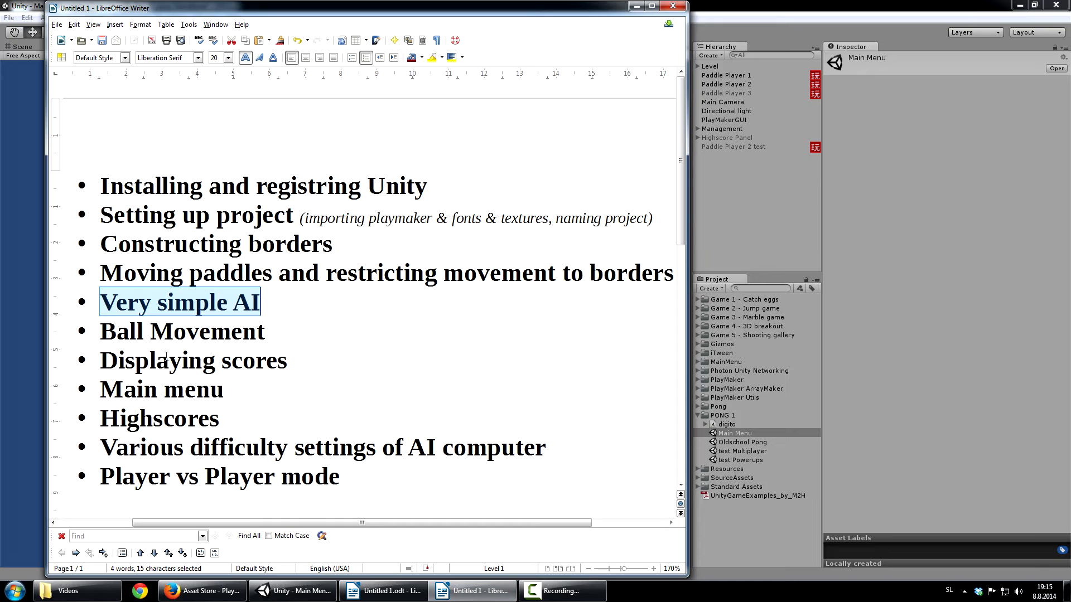
- Highlight the Ball Movement and Displaying scores topics in the outline
{"action": "double_click", "coordinate": [182, 331]}
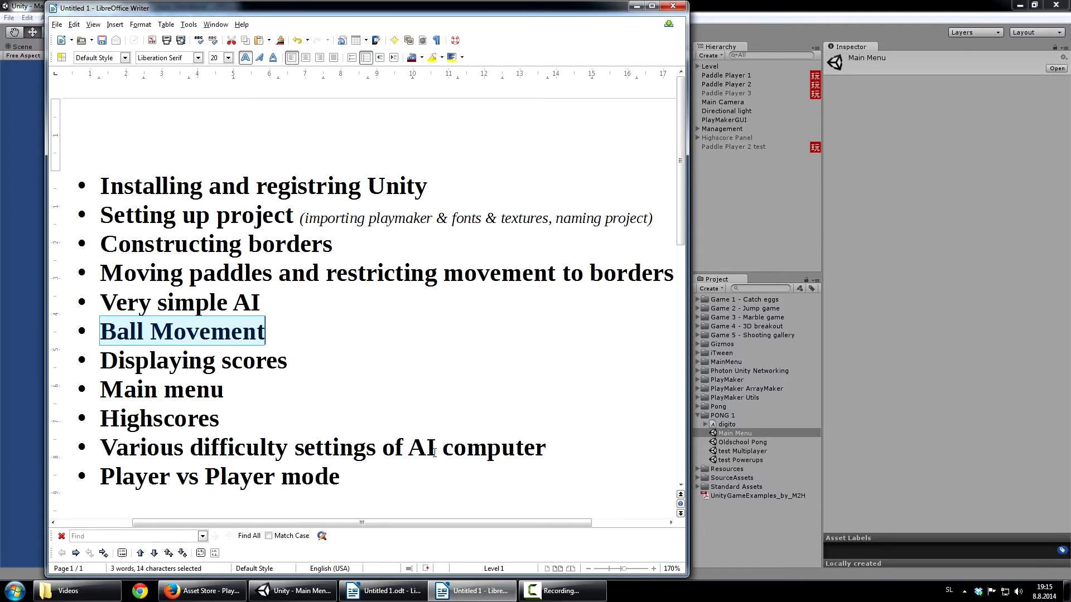
{"action": "mouse_move", "coordinate": [236, 387]}
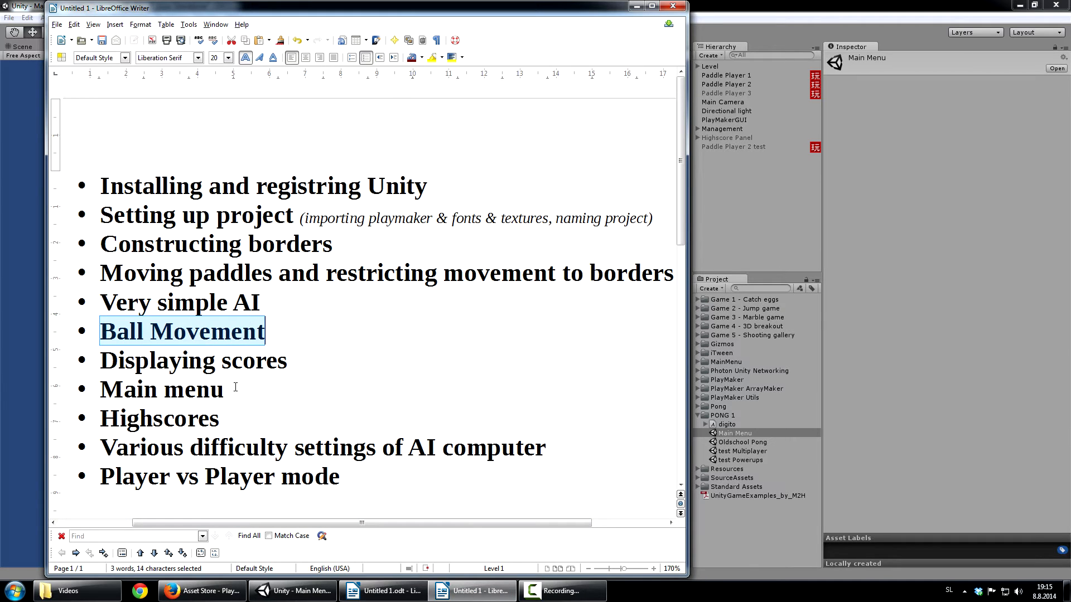
{"action": "mouse_move", "coordinate": [295, 323]}
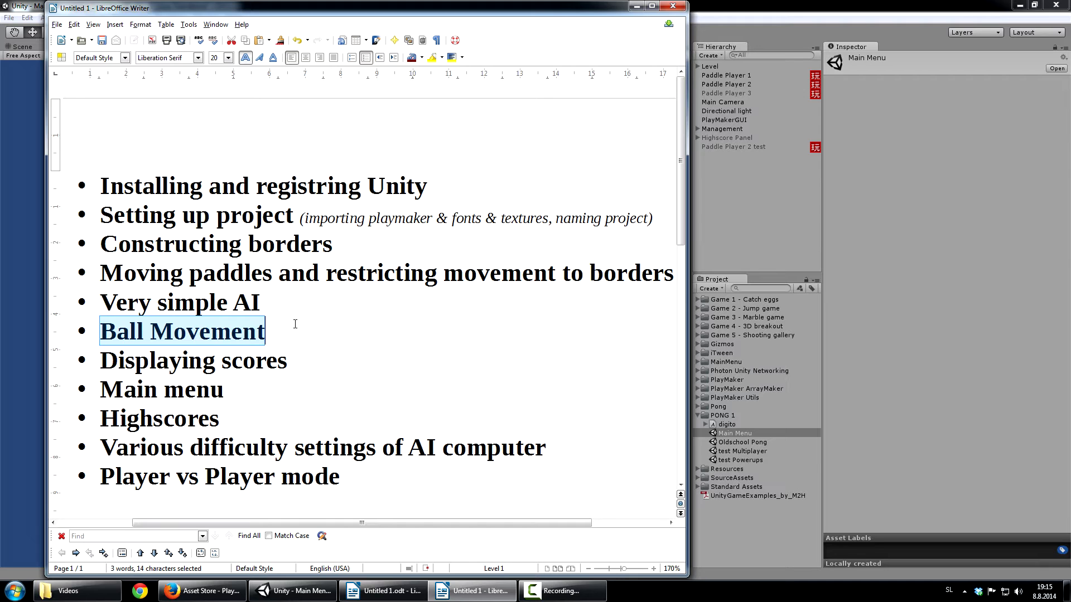
{"action": "mouse_move", "coordinate": [336, 379]}
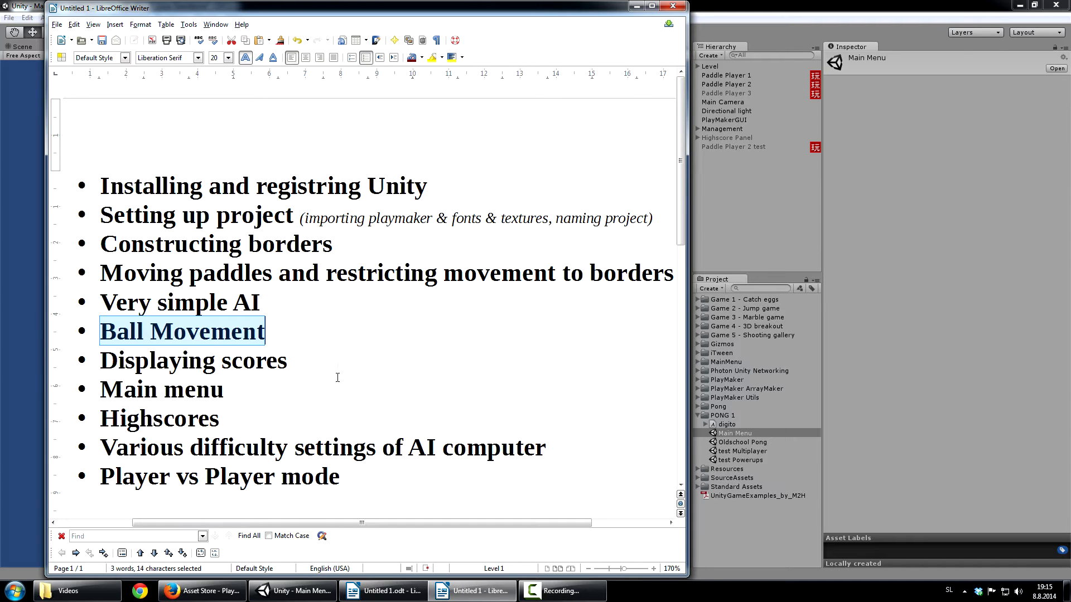
{"action": "mouse_move", "coordinate": [337, 367]}
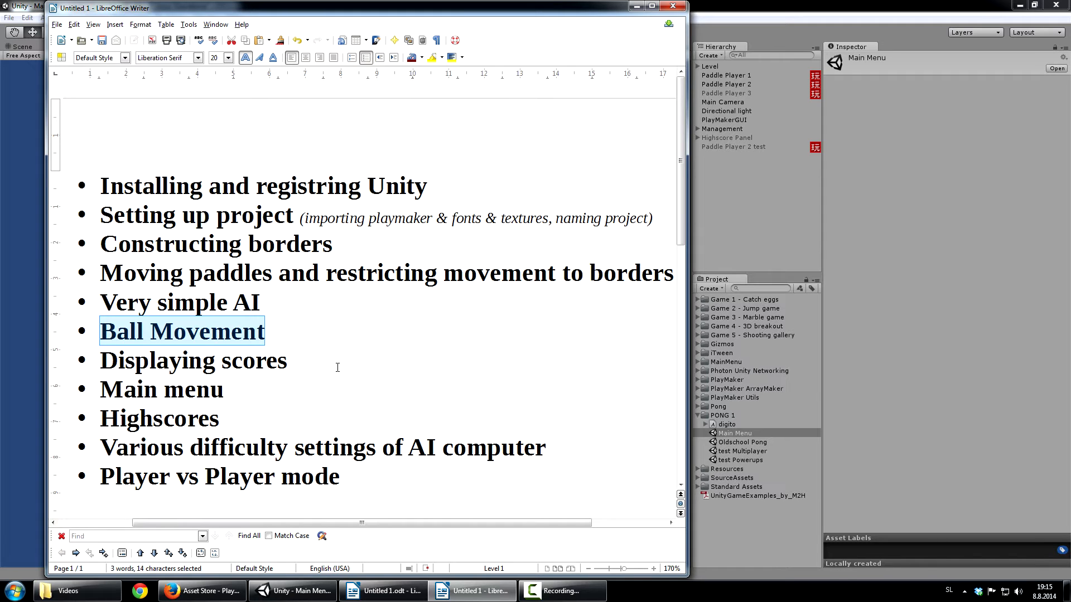
{"action": "double_click", "coordinate": [193, 361]}
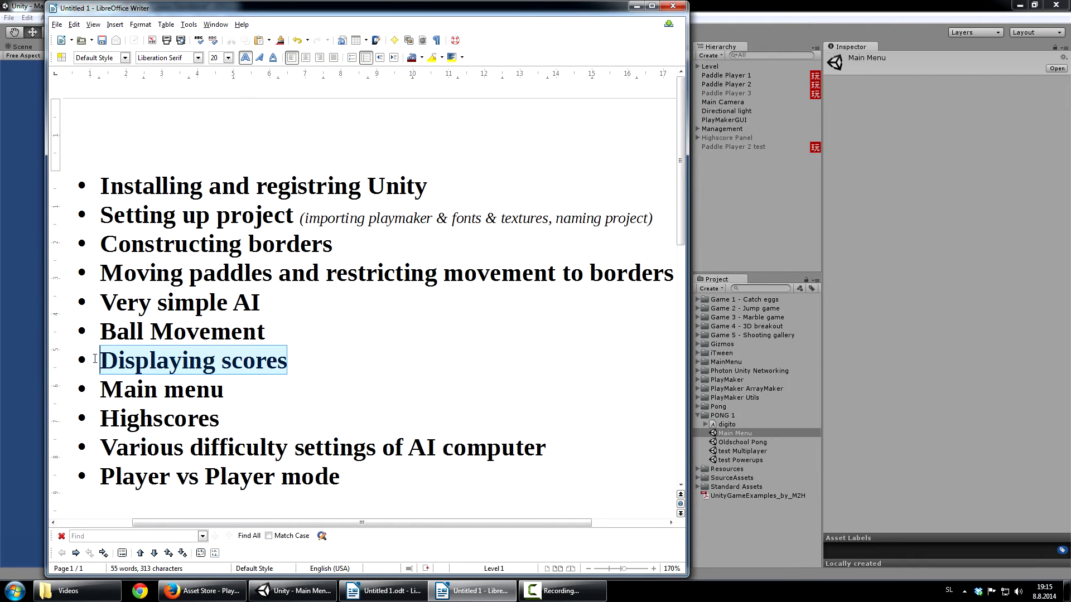
{"action": "mouse_move", "coordinate": [318, 357]}
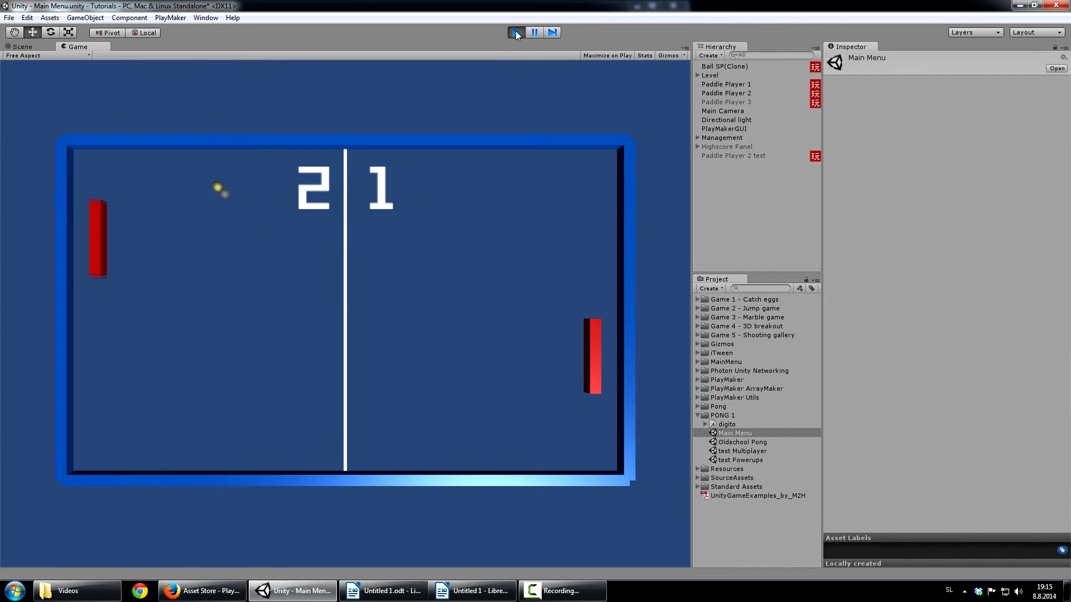
- Restart Play mode to show the main menu, highlight the Main menu topic, and return to the game
{"action": "left_click", "coordinate": [516, 32]}
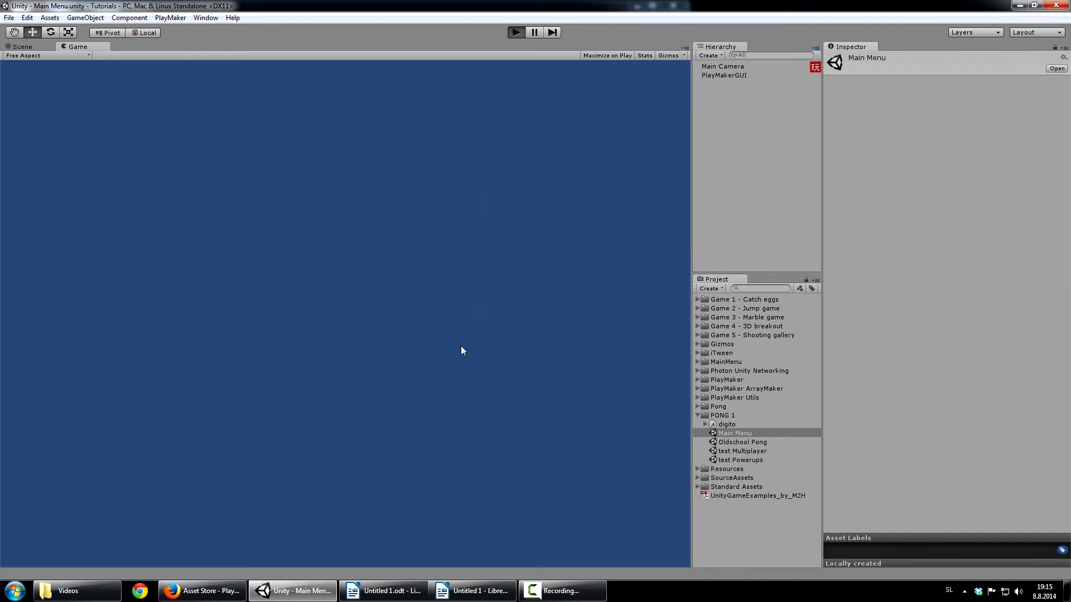
{"action": "left_click", "coordinate": [516, 32]}
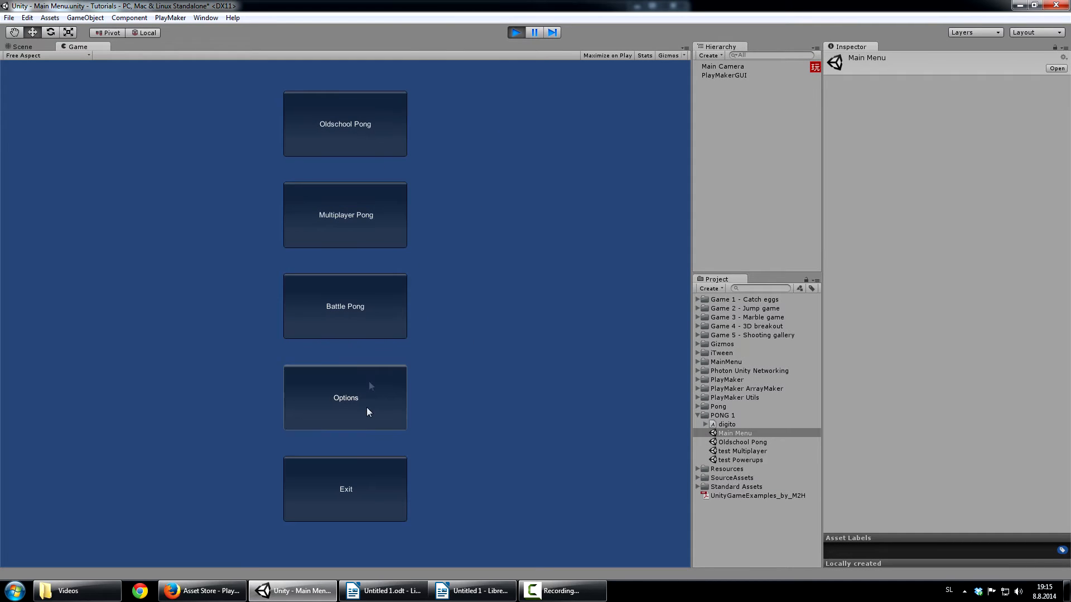
{"action": "left_click", "coordinate": [470, 591]}
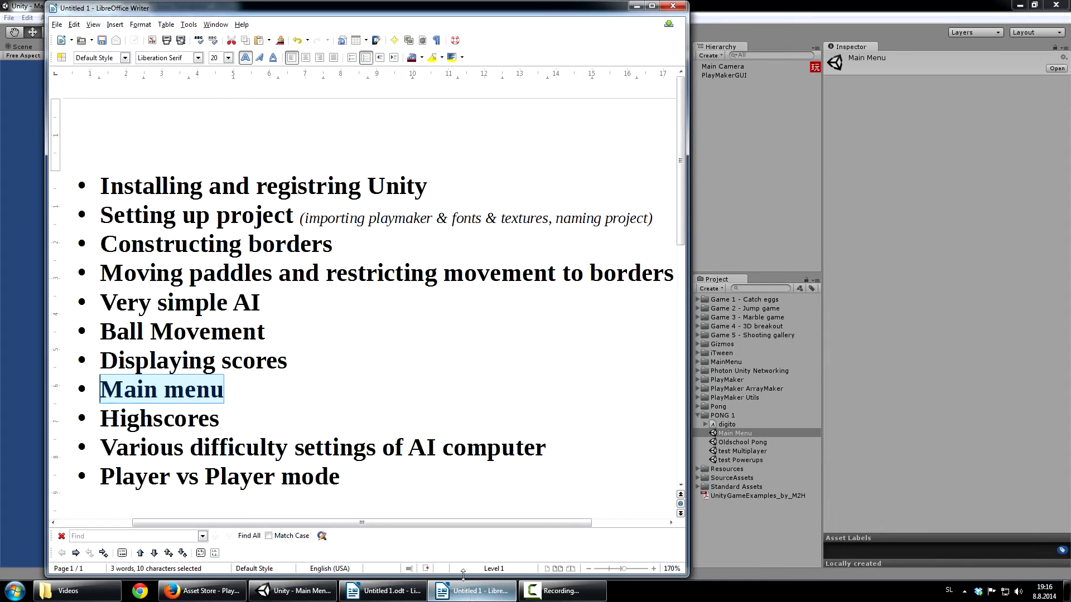
{"action": "double_click", "coordinate": [159, 418]}
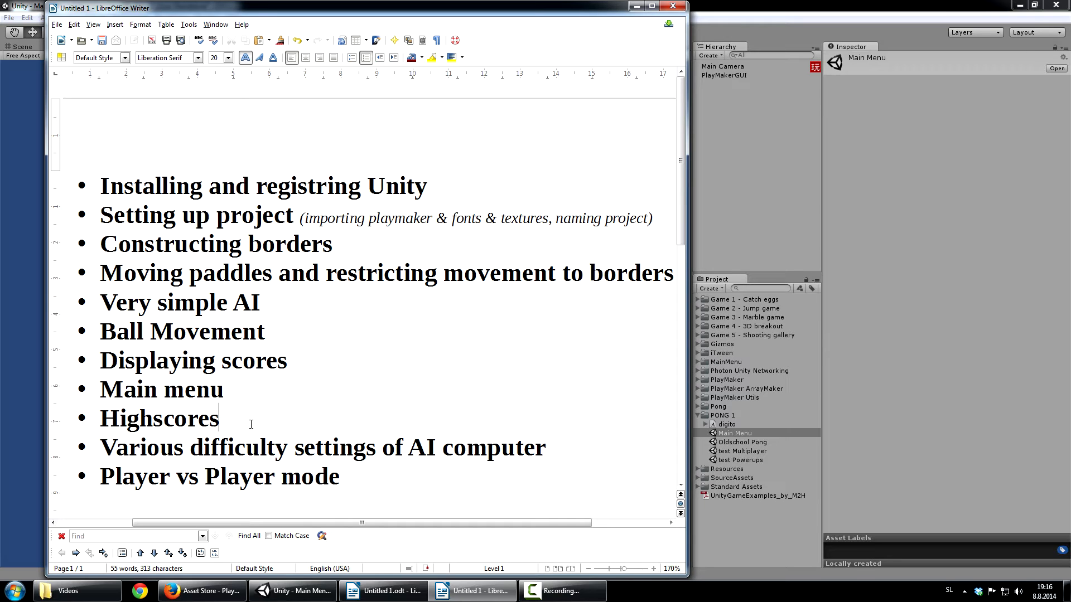
{"action": "mouse_move", "coordinate": [245, 412]}
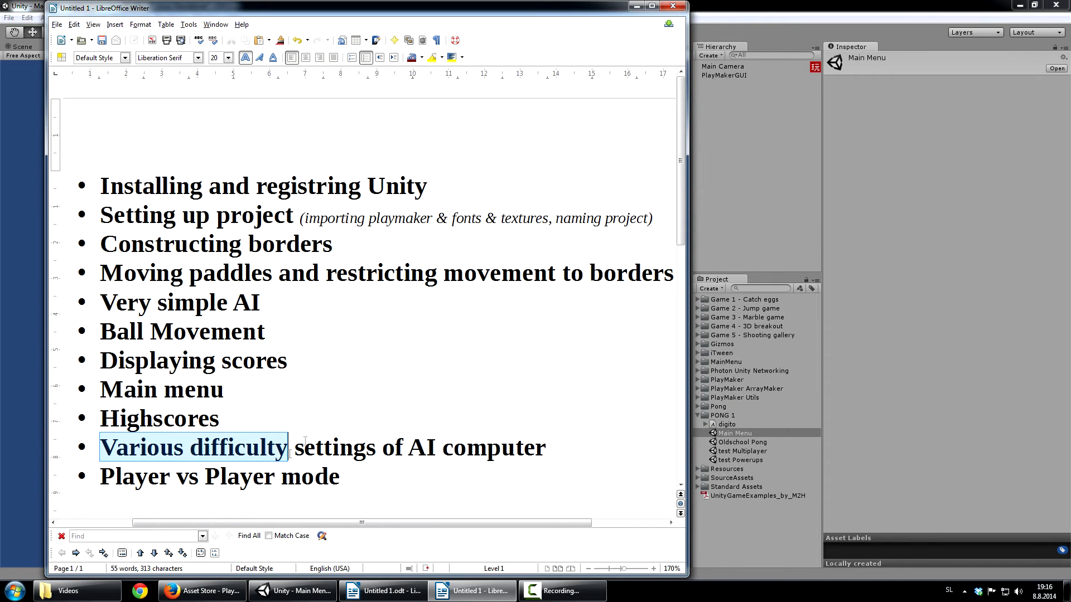
{"action": "left_click", "coordinate": [292, 591]}
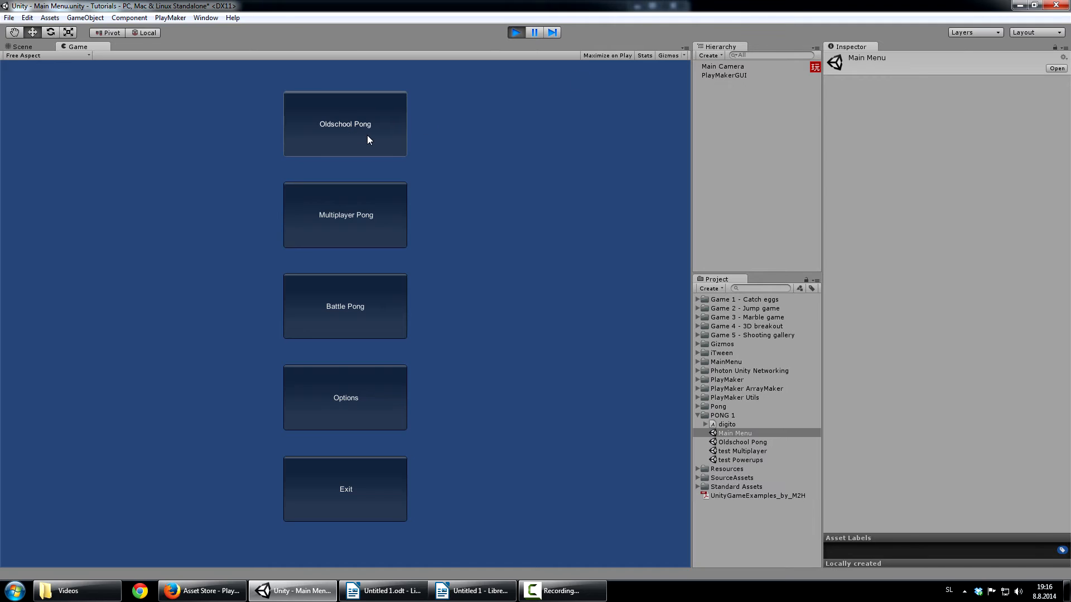
{"action": "left_click", "coordinate": [345, 124]}
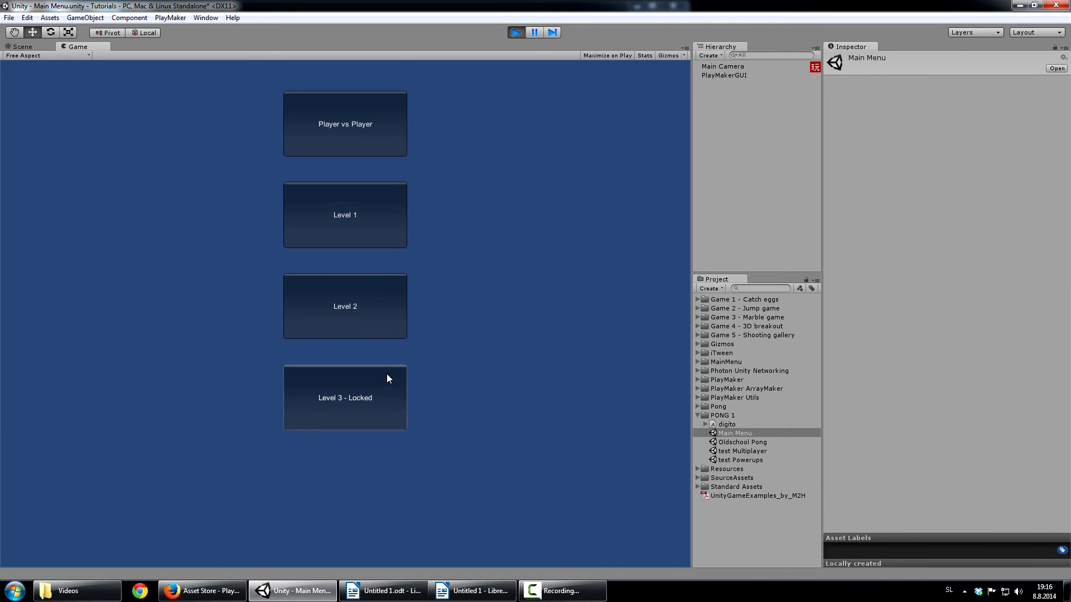
{"action": "left_click", "coordinate": [471, 591]}
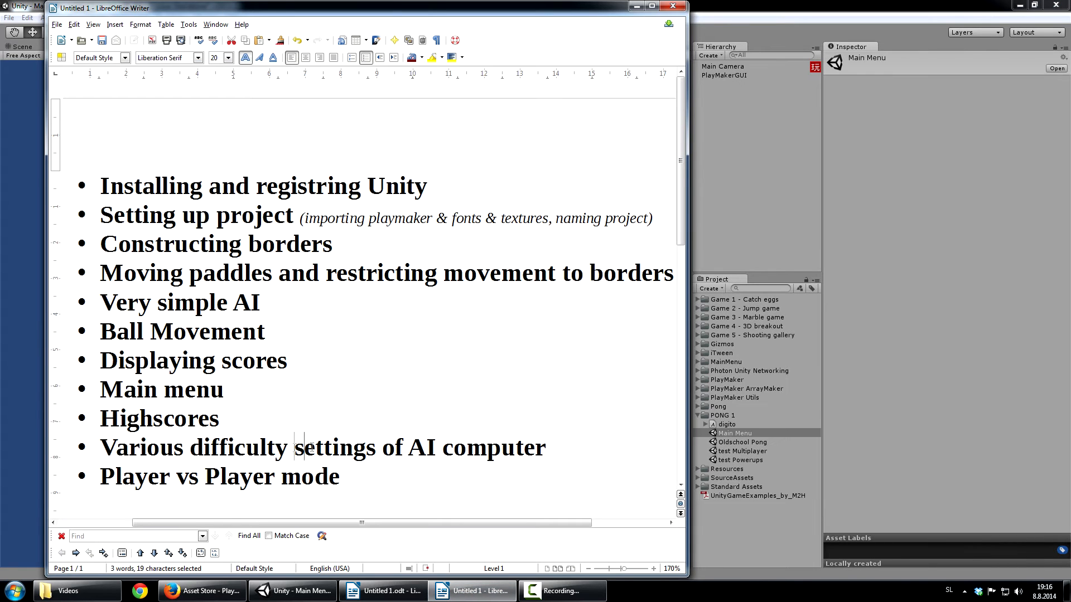
{"action": "left_click", "coordinate": [291, 591]}
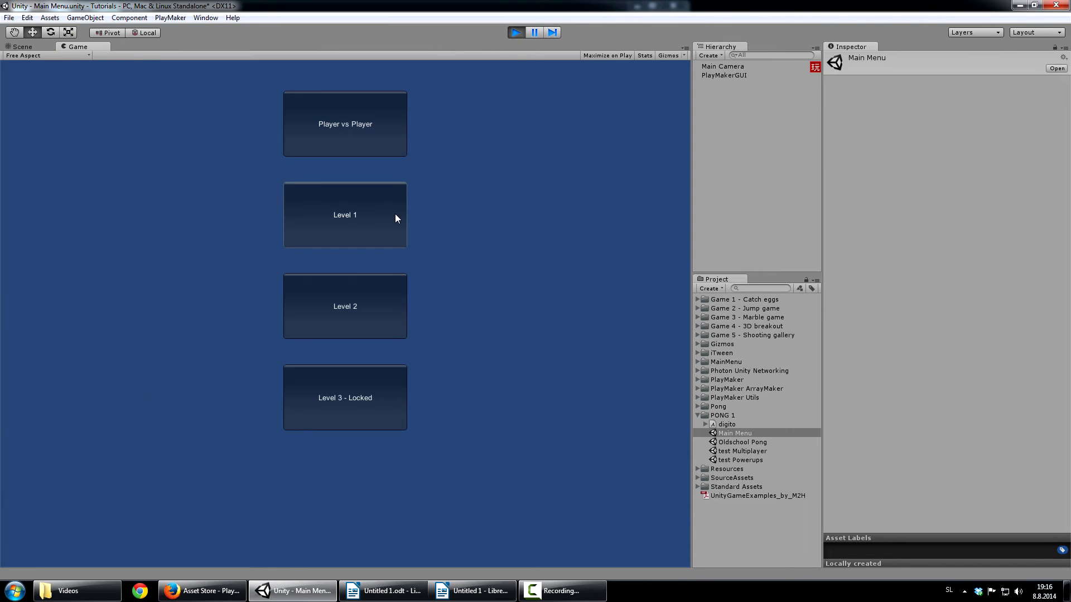
{"action": "mouse_move", "coordinate": [388, 220]}
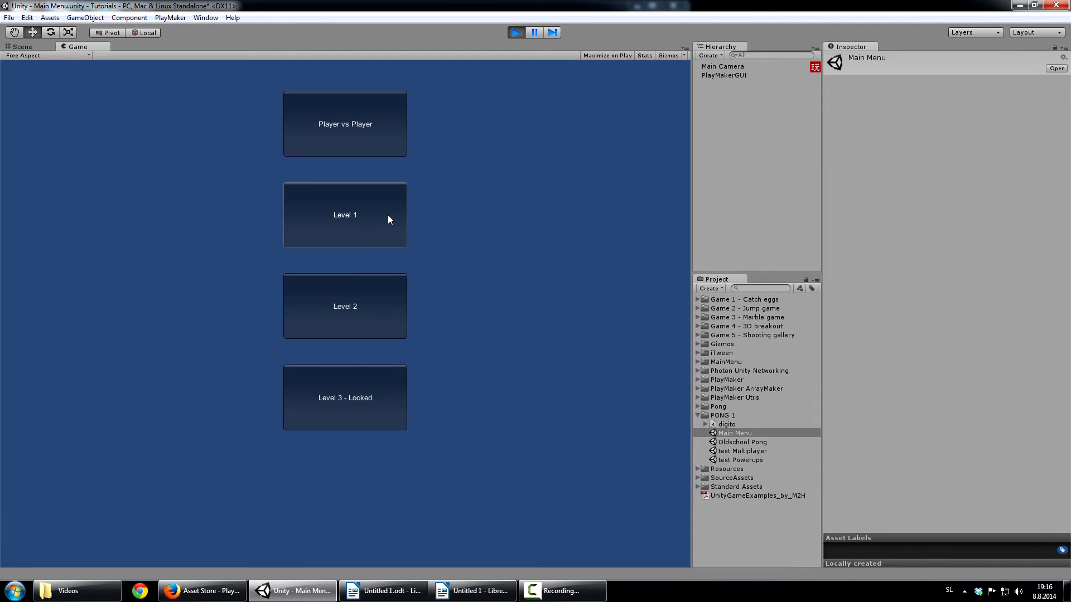
{"action": "mouse_move", "coordinate": [371, 315]}
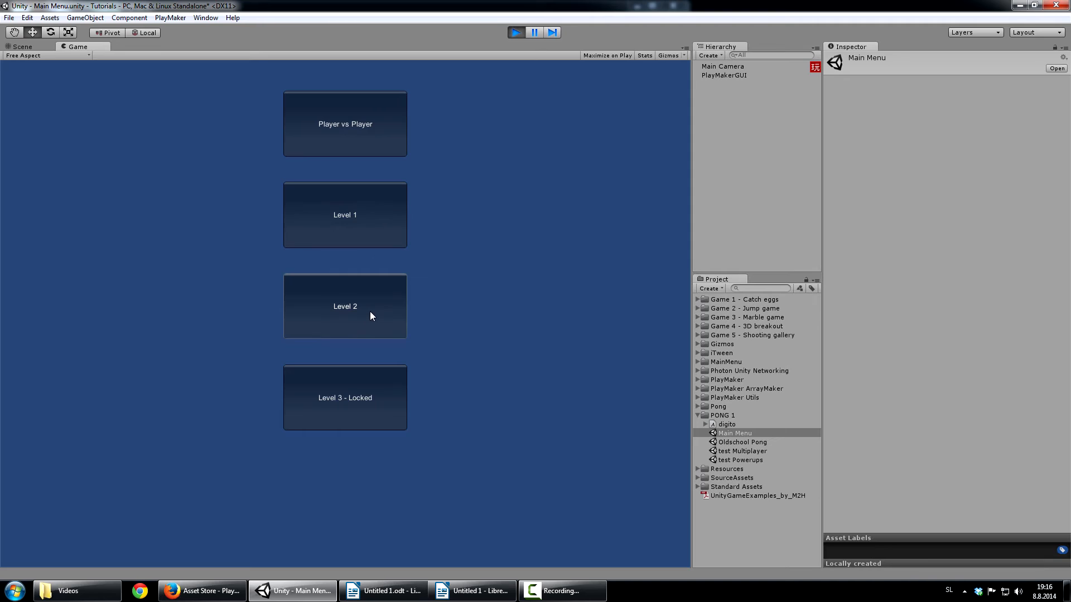
{"action": "mouse_move", "coordinate": [376, 399]}
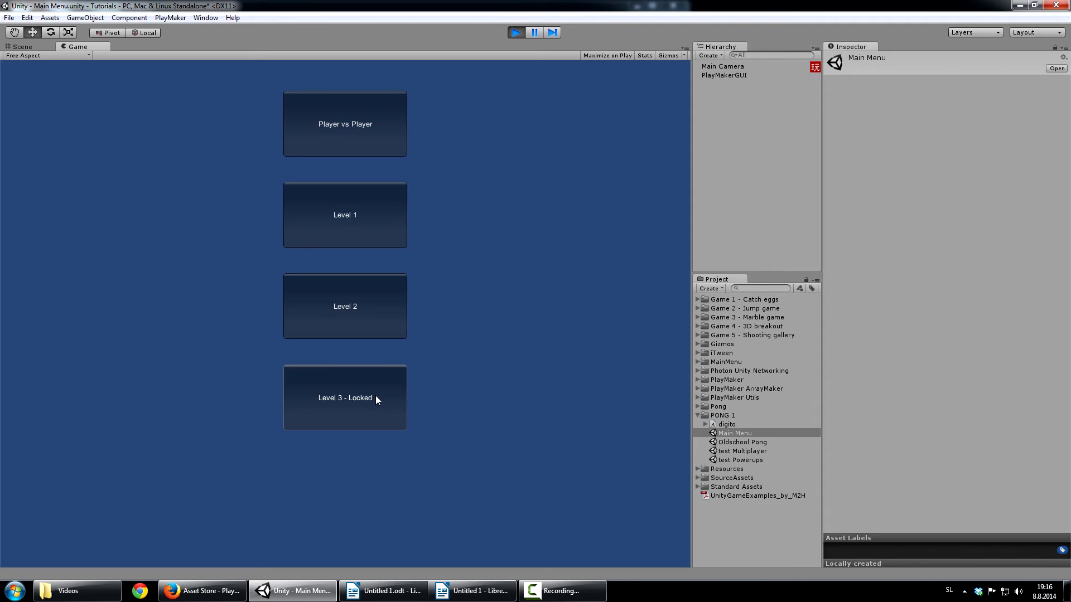
{"action": "mouse_move", "coordinate": [362, 214]}
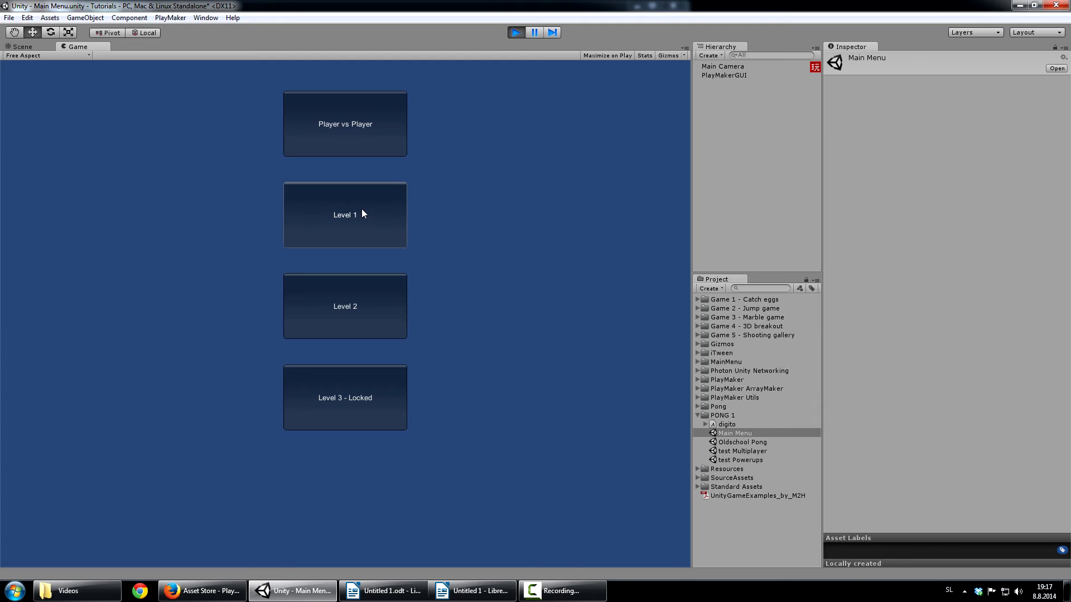
{"action": "mouse_move", "coordinate": [365, 233]}
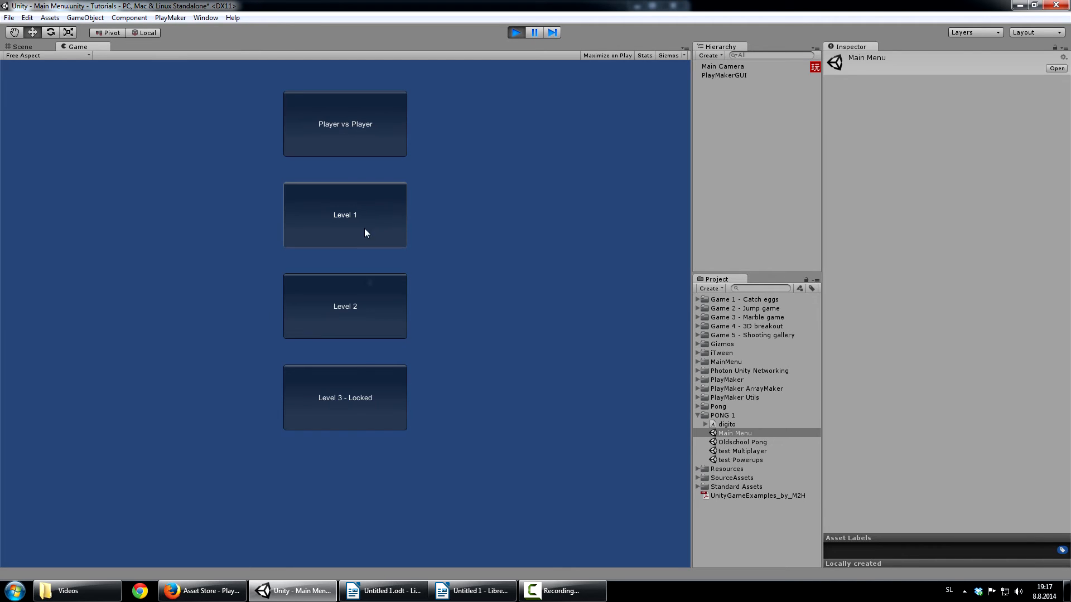
{"action": "mouse_move", "coordinate": [345, 409]}
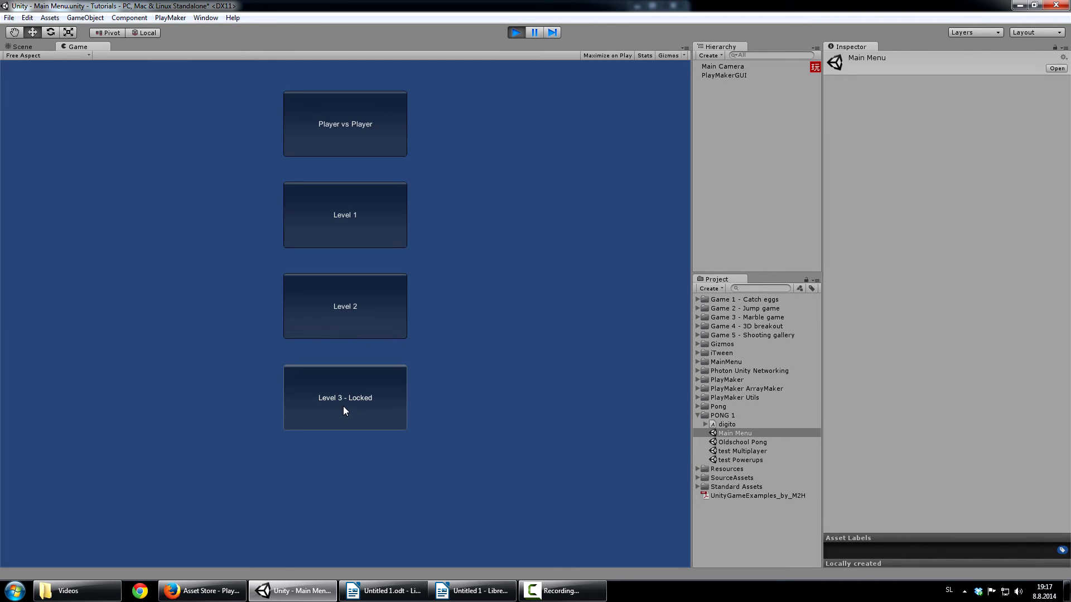
{"action": "mouse_move", "coordinate": [381, 390]}
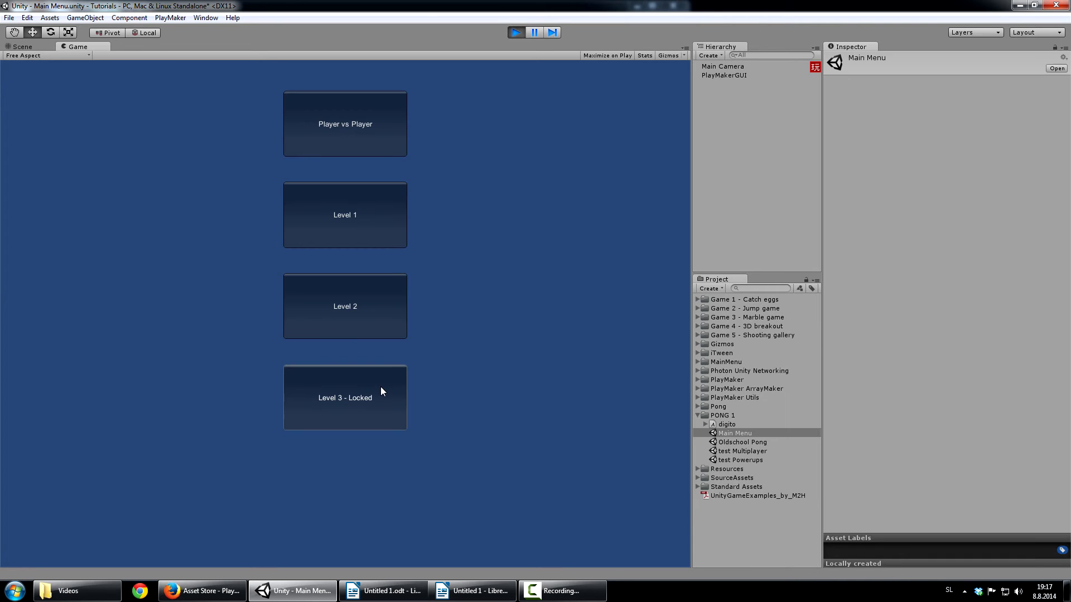
{"action": "mouse_move", "coordinate": [373, 409]}
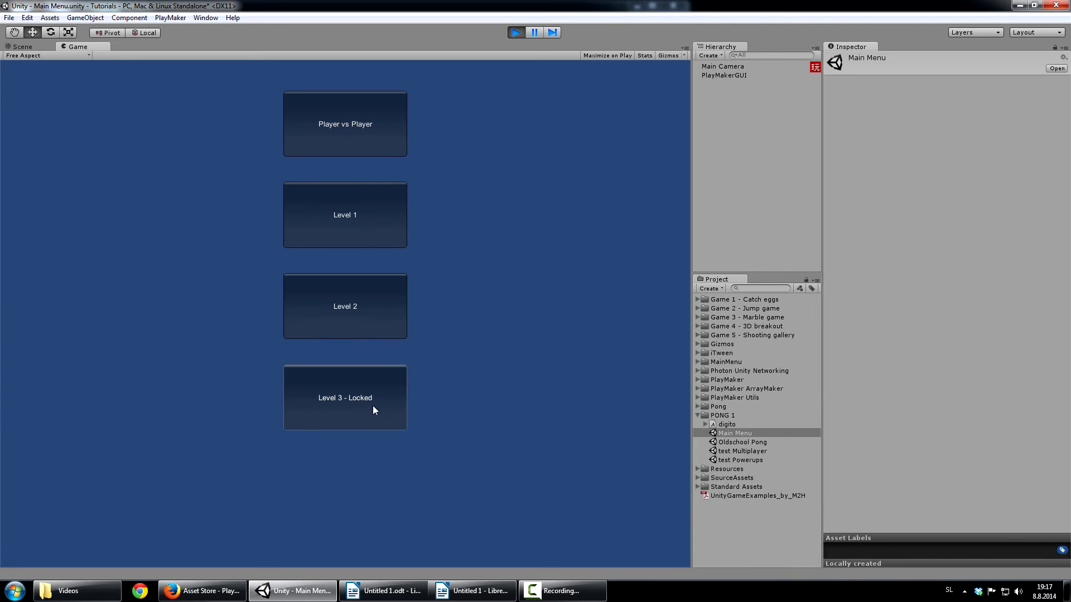
{"action": "mouse_move", "coordinate": [379, 254]}
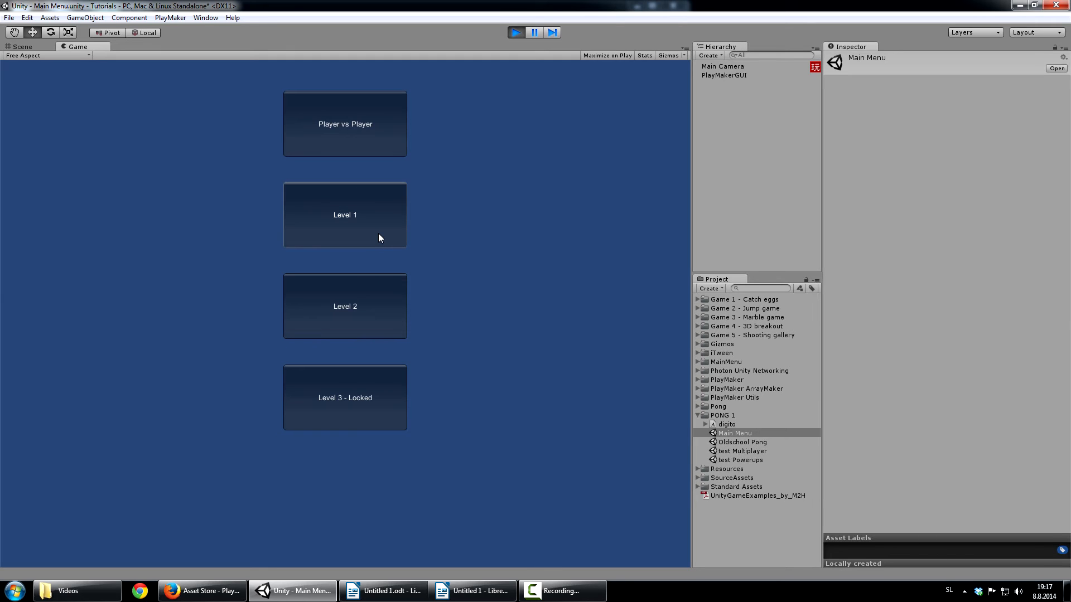
{"action": "mouse_move", "coordinate": [361, 306]}
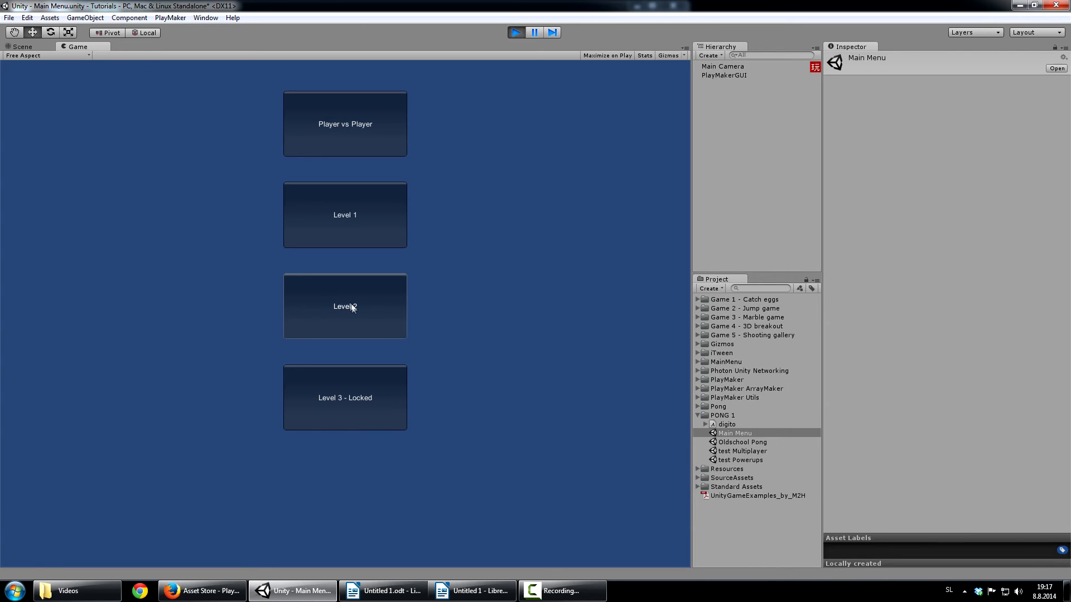
{"action": "mouse_move", "coordinate": [373, 407]}
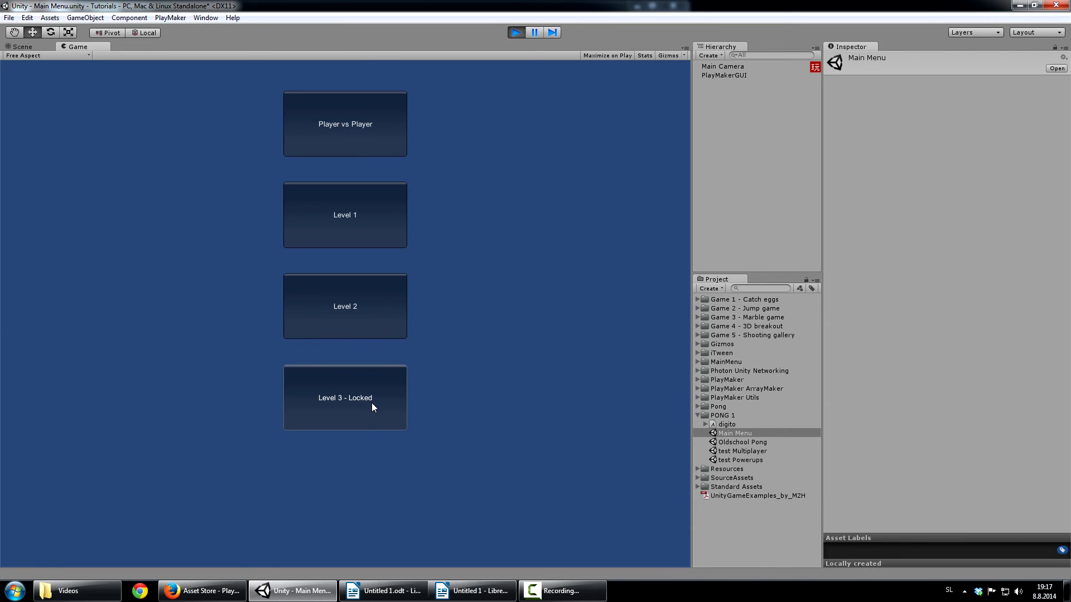
{"action": "mouse_move", "coordinate": [378, 408]}
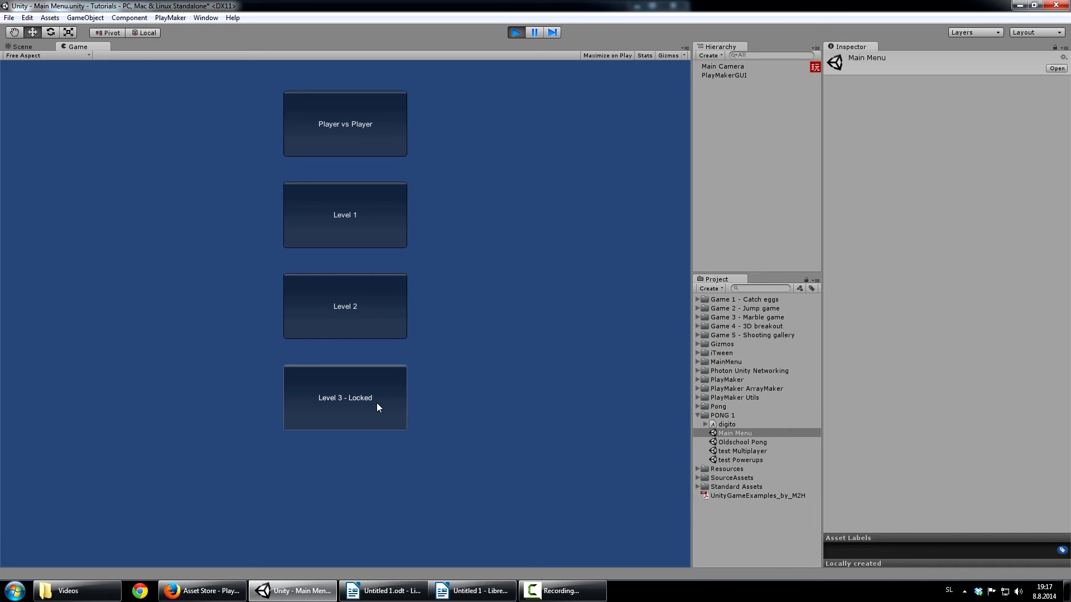
{"action": "mouse_move", "coordinate": [364, 306]}
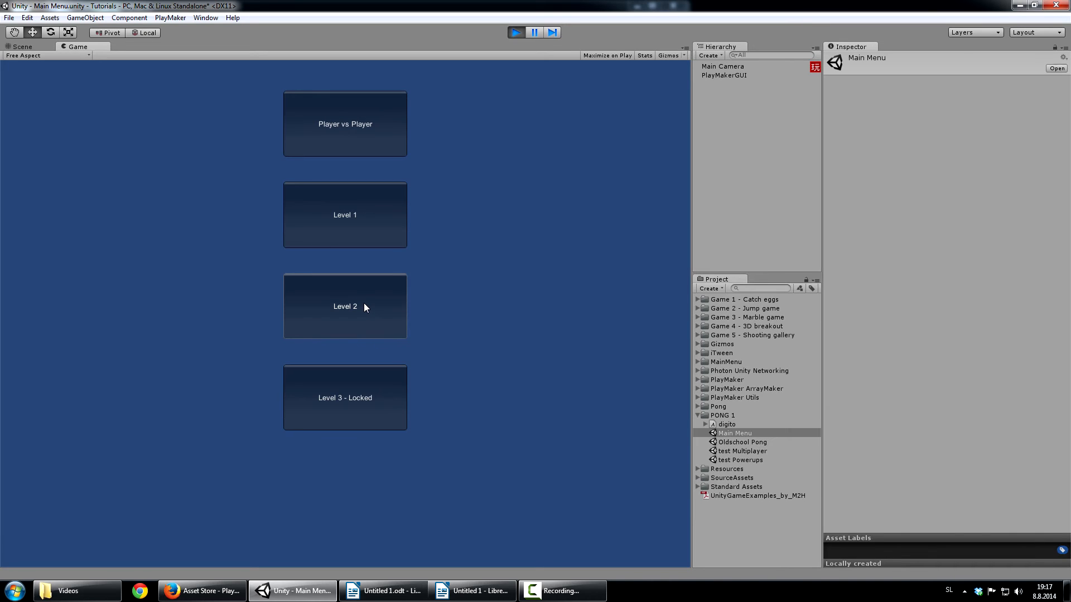
{"action": "mouse_move", "coordinate": [388, 373]}
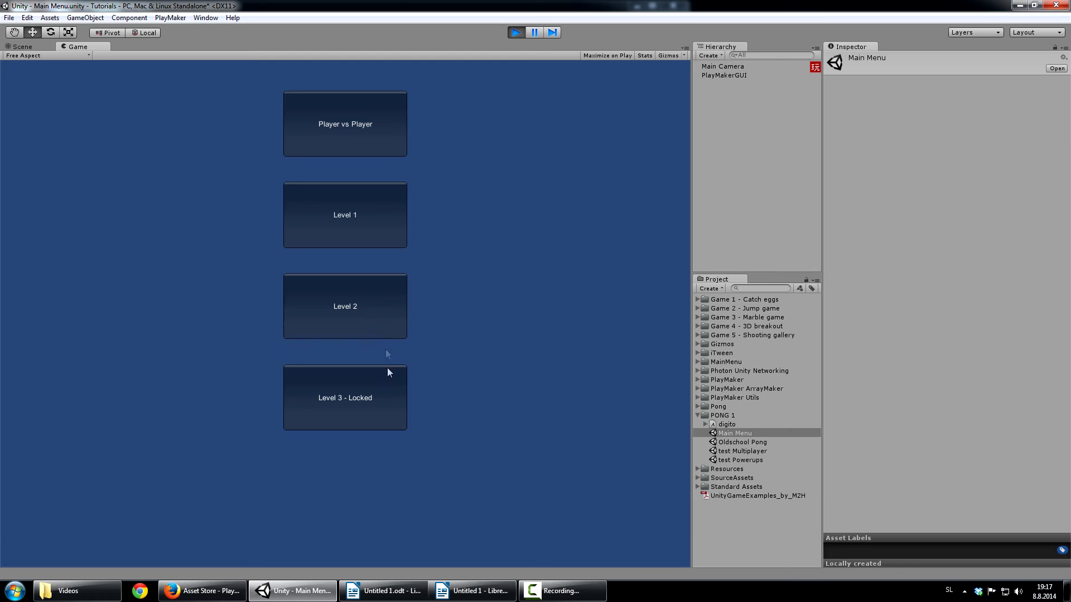
{"action": "mouse_move", "coordinate": [468, 374]}
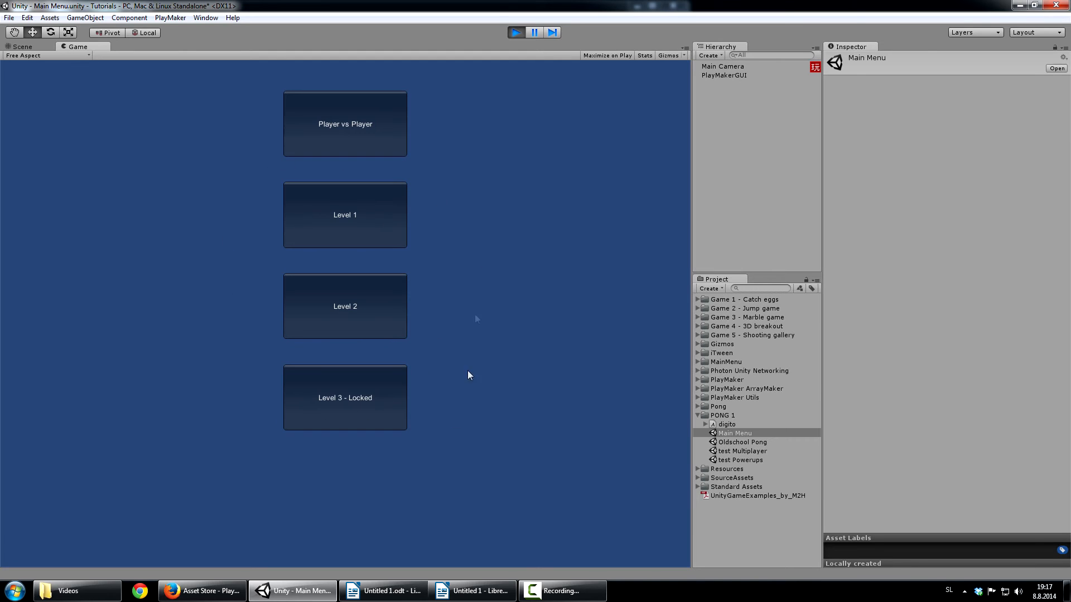
{"action": "mouse_move", "coordinate": [277, 250]}
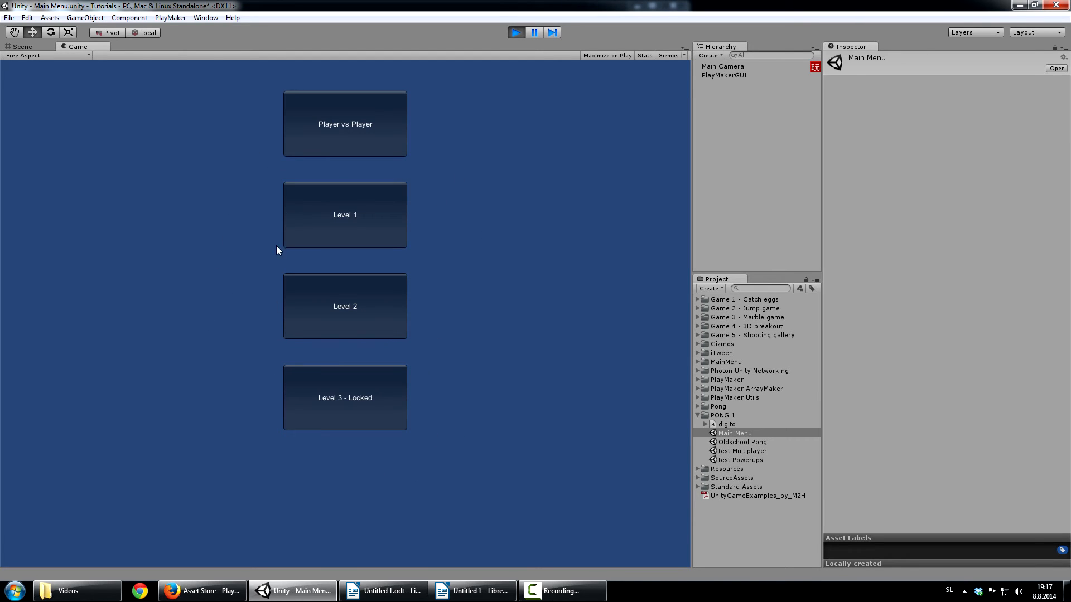
{"action": "mouse_move", "coordinate": [389, 107]}
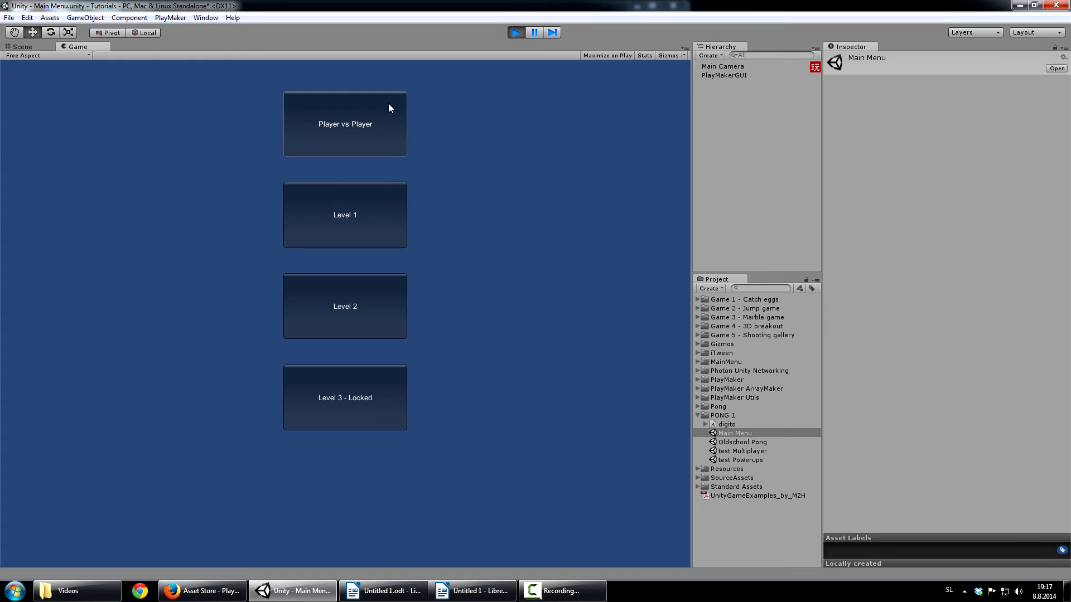
{"action": "mouse_move", "coordinate": [347, 119]}
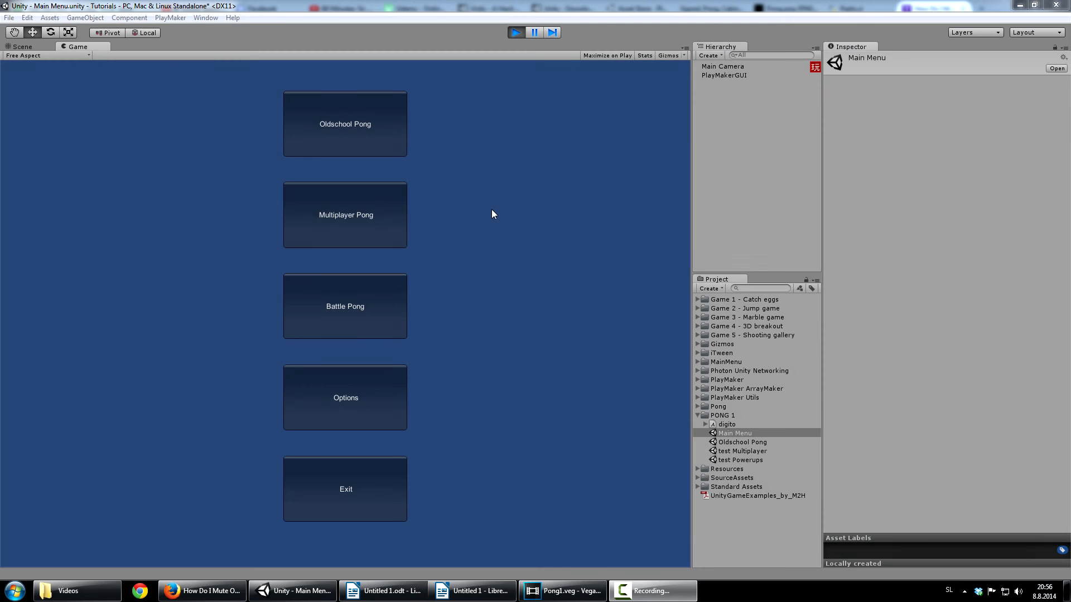
{"action": "mouse_move", "coordinate": [488, 194]}
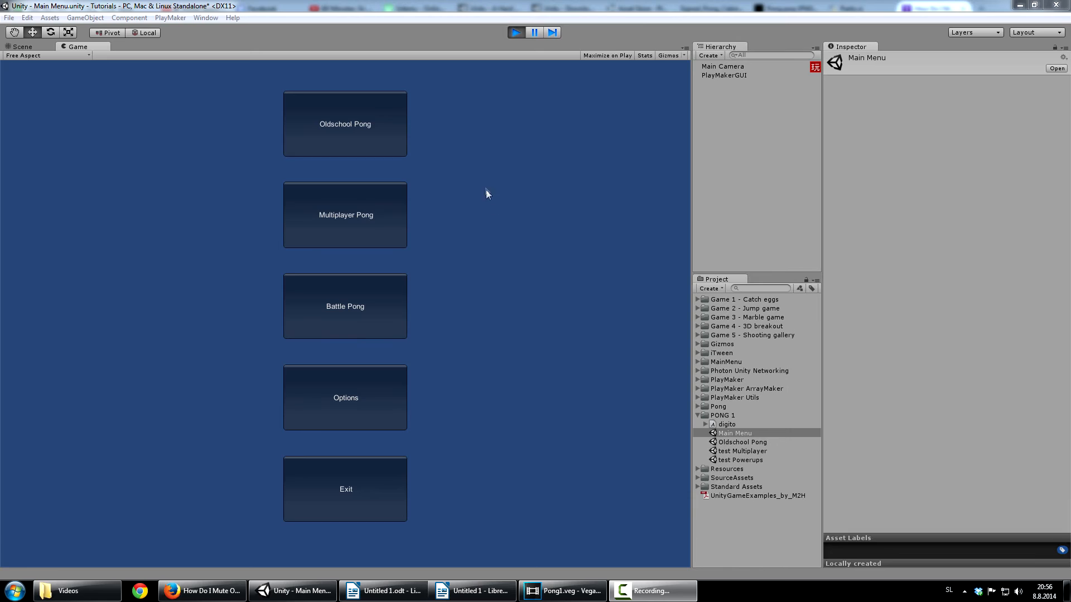
{"action": "mouse_move", "coordinate": [415, 168]}
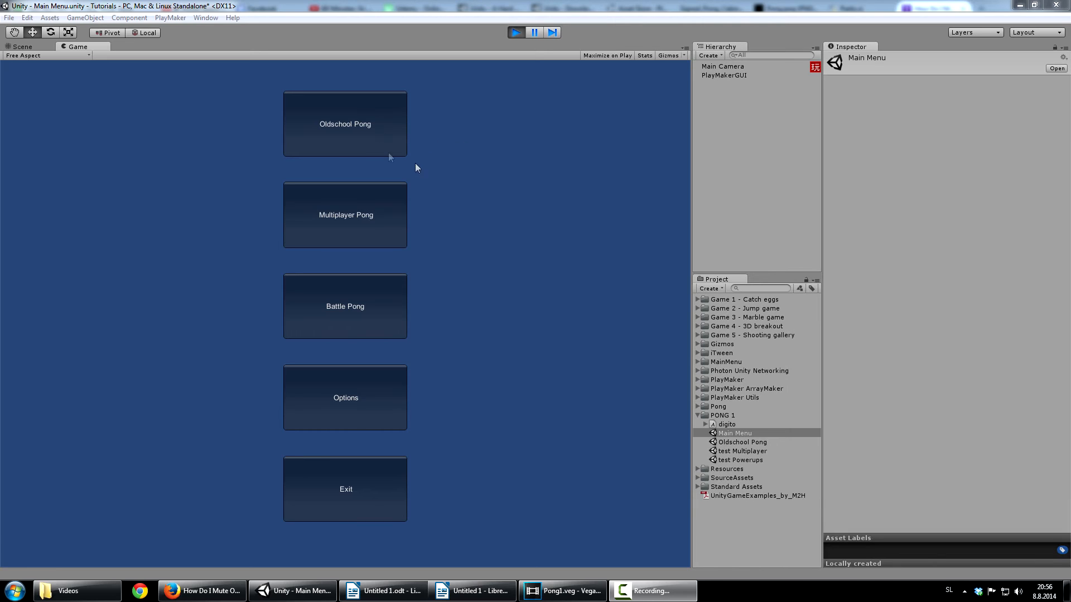
{"action": "mouse_move", "coordinate": [257, 87]}
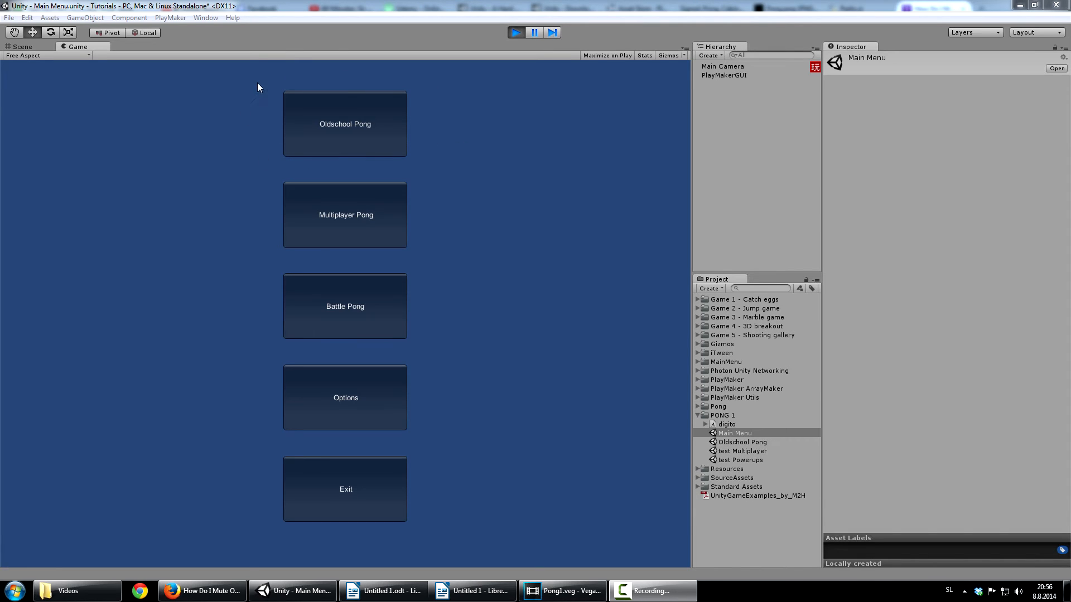
{"action": "mouse_move", "coordinate": [269, 133]}
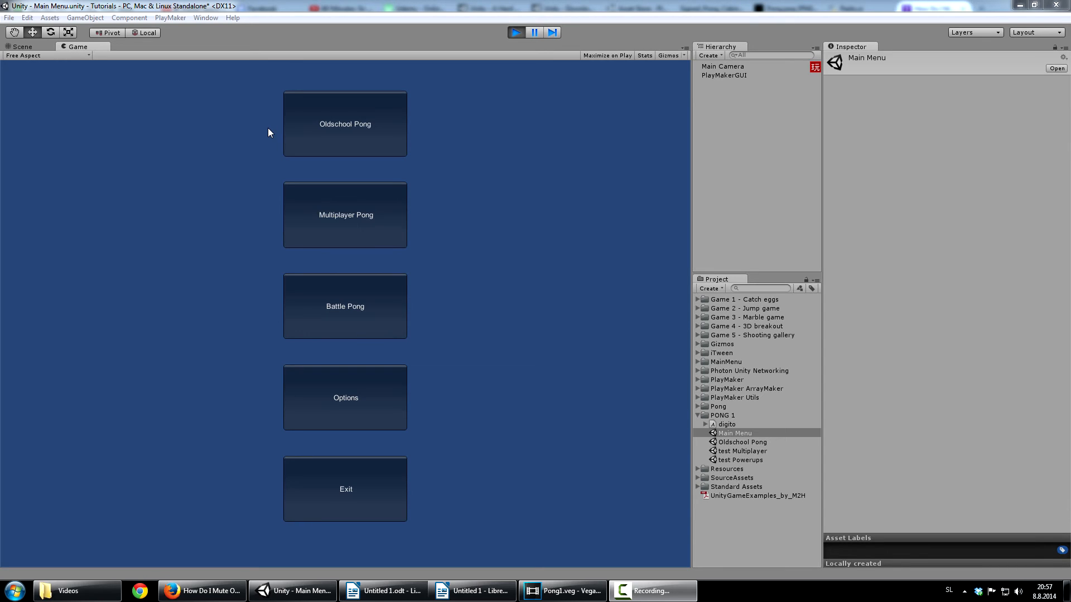
{"action": "mouse_move", "coordinate": [265, 250]}
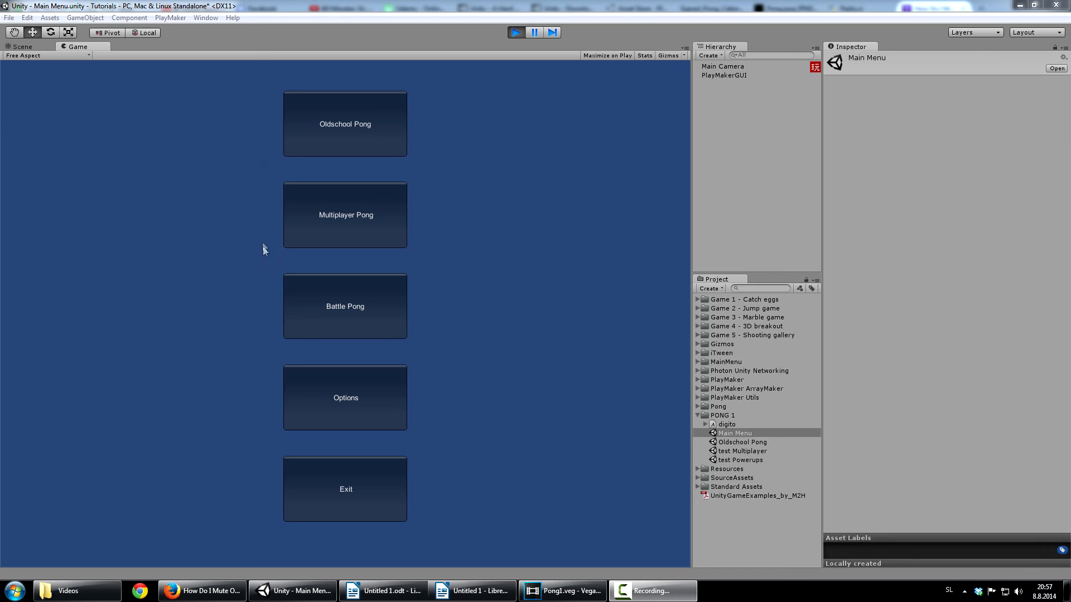
{"action": "mouse_move", "coordinate": [373, 282]}
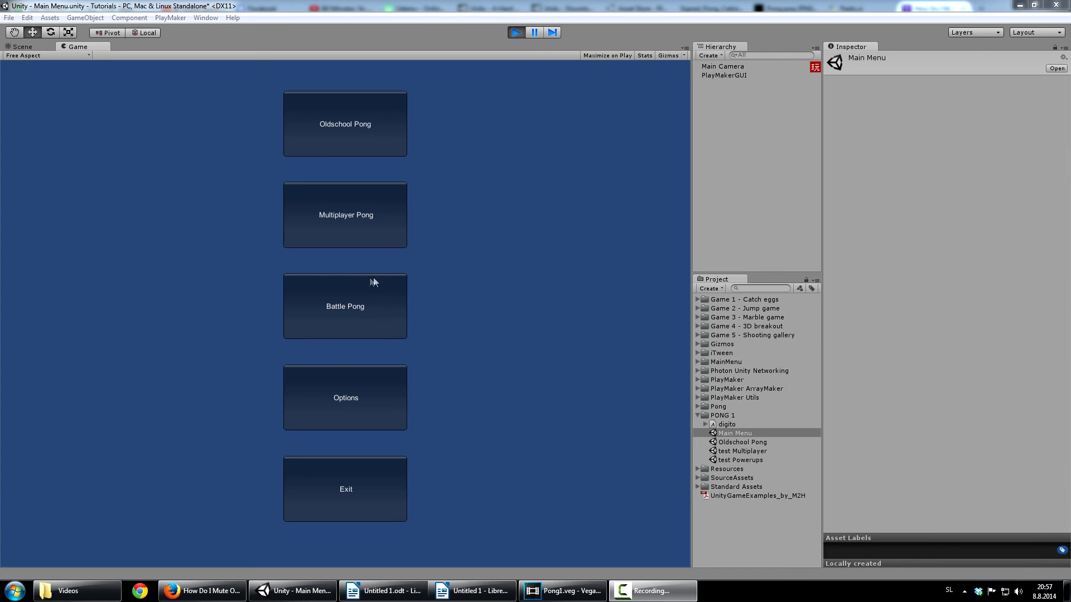
{"action": "mouse_move", "coordinate": [390, 318]}
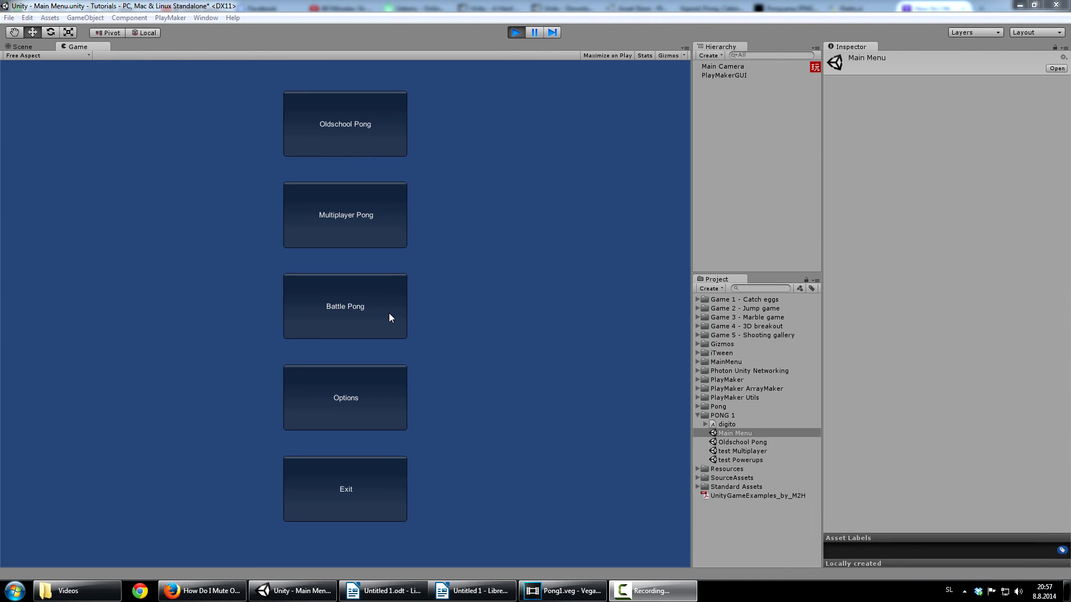
{"action": "mouse_move", "coordinate": [408, 280]}
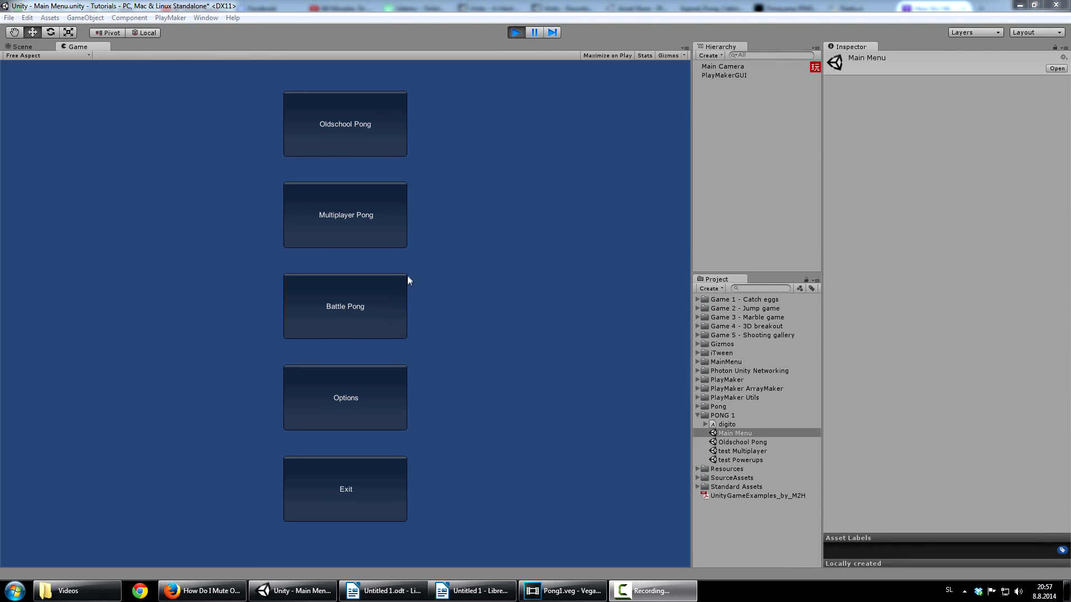
{"action": "mouse_move", "coordinate": [390, 201]}
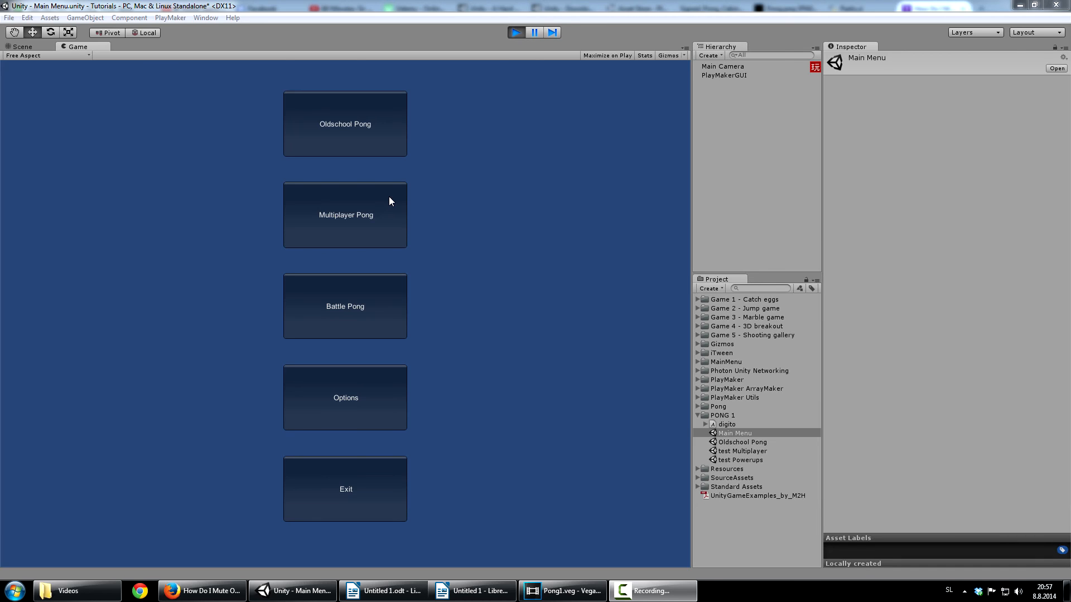
{"action": "mouse_move", "coordinate": [389, 212]}
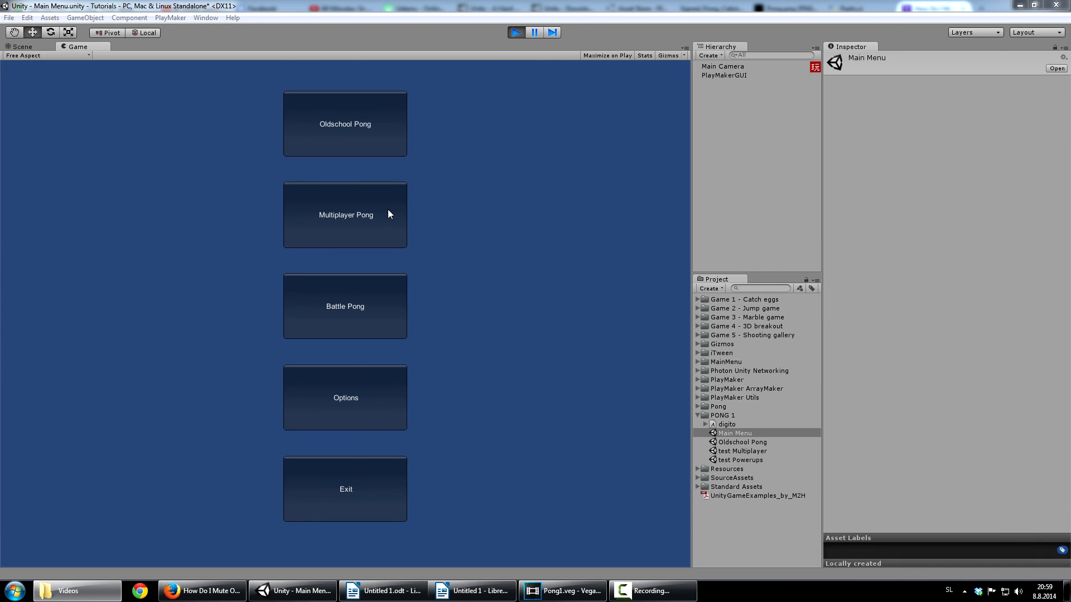